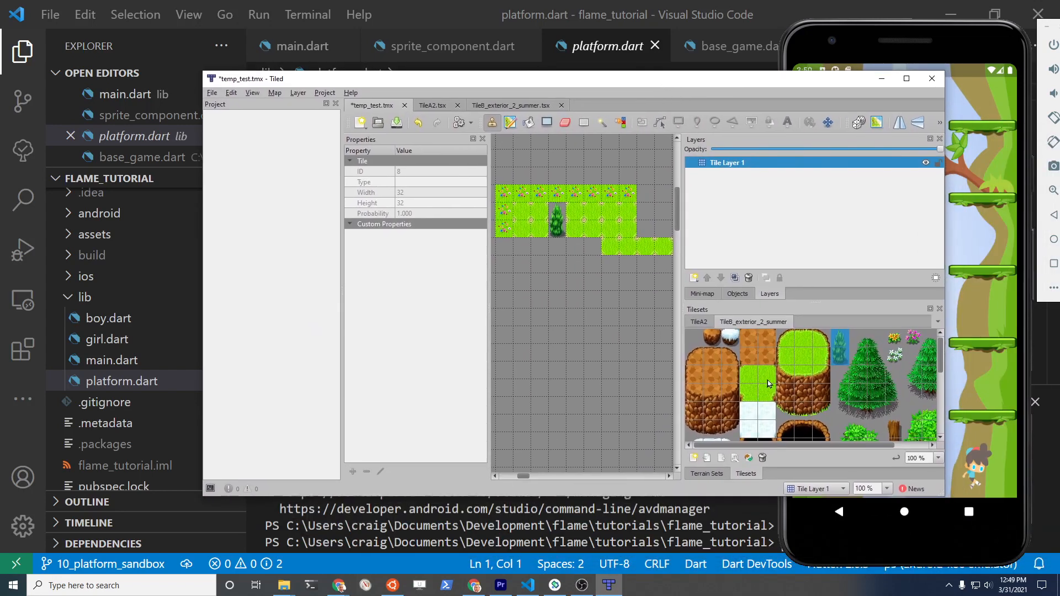
Stamp grass platform strips and several trees from the tileset onto the Tiled test map.
{"action": "left_click", "coordinate": [761, 376]}
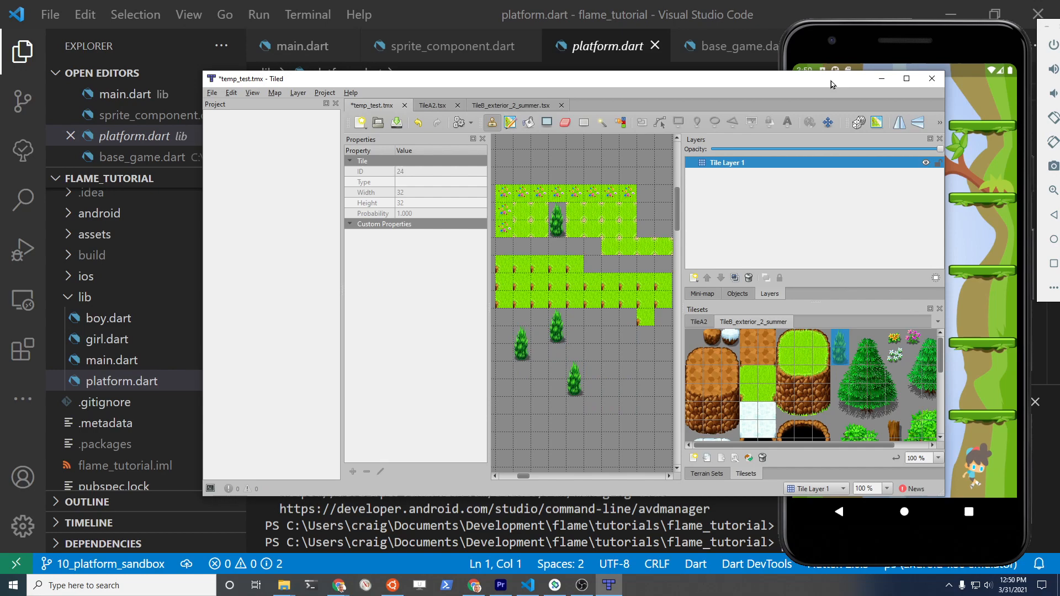
{"action": "left_click", "coordinate": [930, 78]}
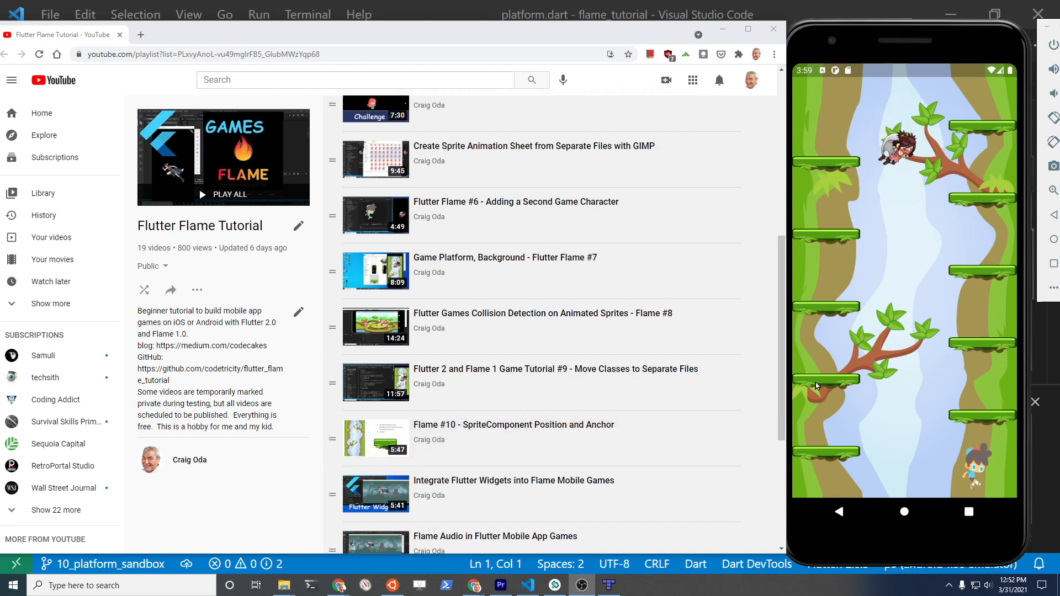
{"action": "mouse_move", "coordinate": [609, 443]}
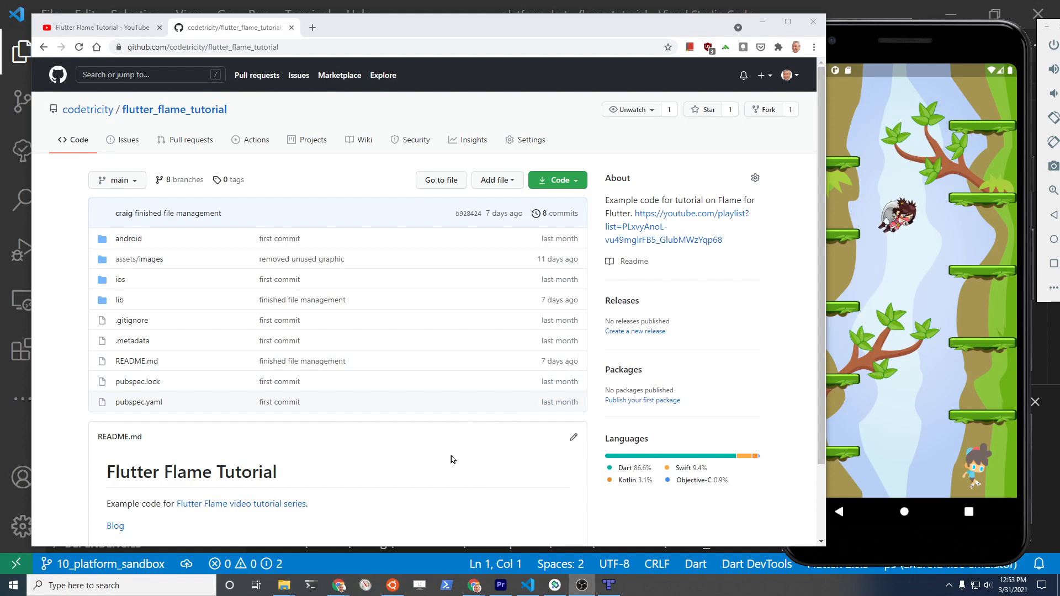
Open the 'main' branch dropdown to list branches like 10_platform_sandbox and dev.
{"action": "left_click", "coordinate": [116, 180]}
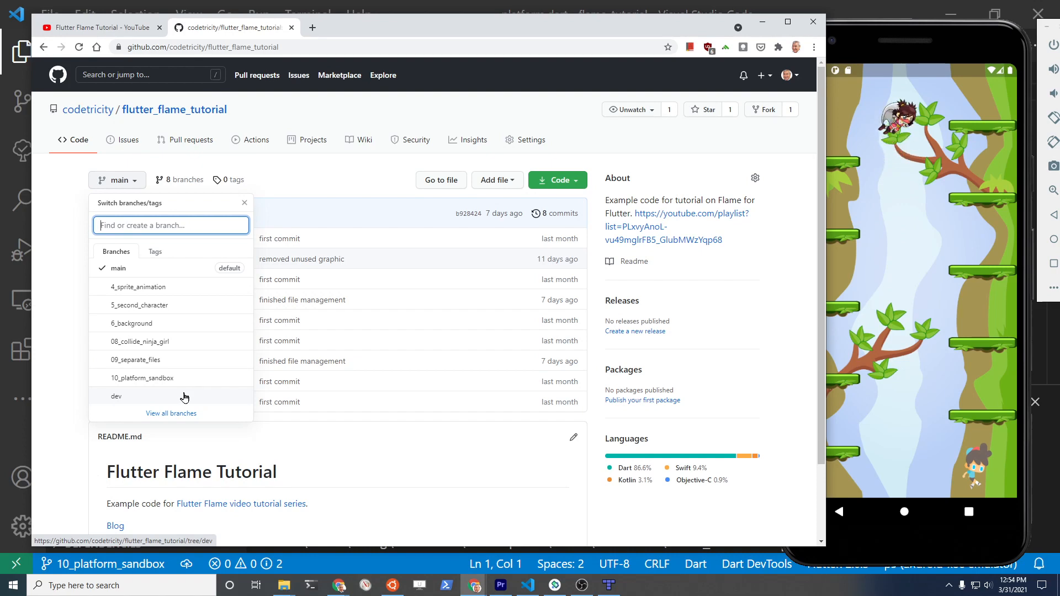
{"action": "mouse_move", "coordinate": [287, 413]}
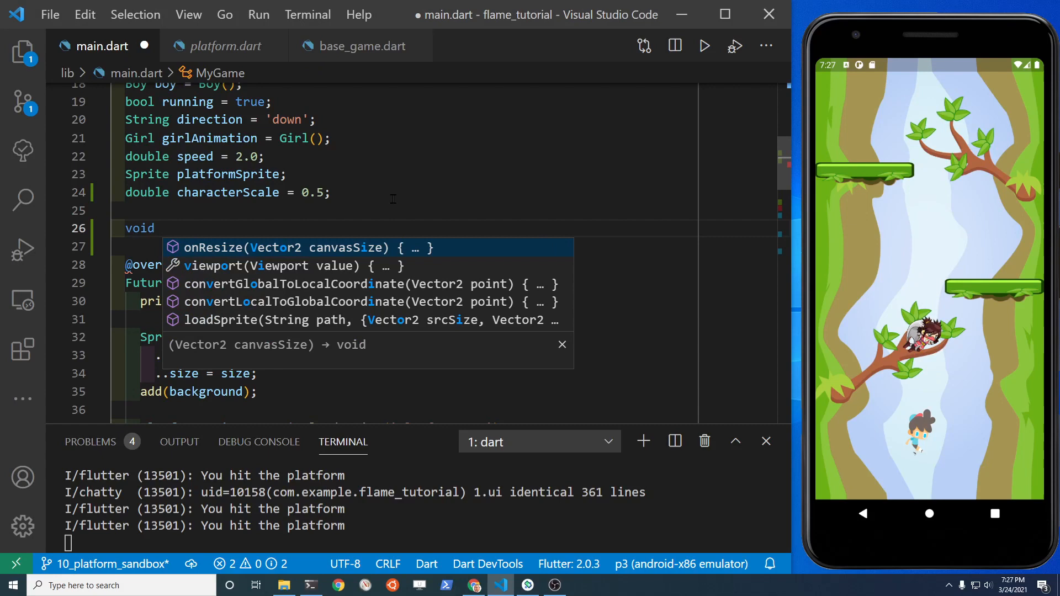
Add an empty 'void initPlatform() {}' method on line 26 of main.dart.
{"action": "type", "text": "initPlat"}
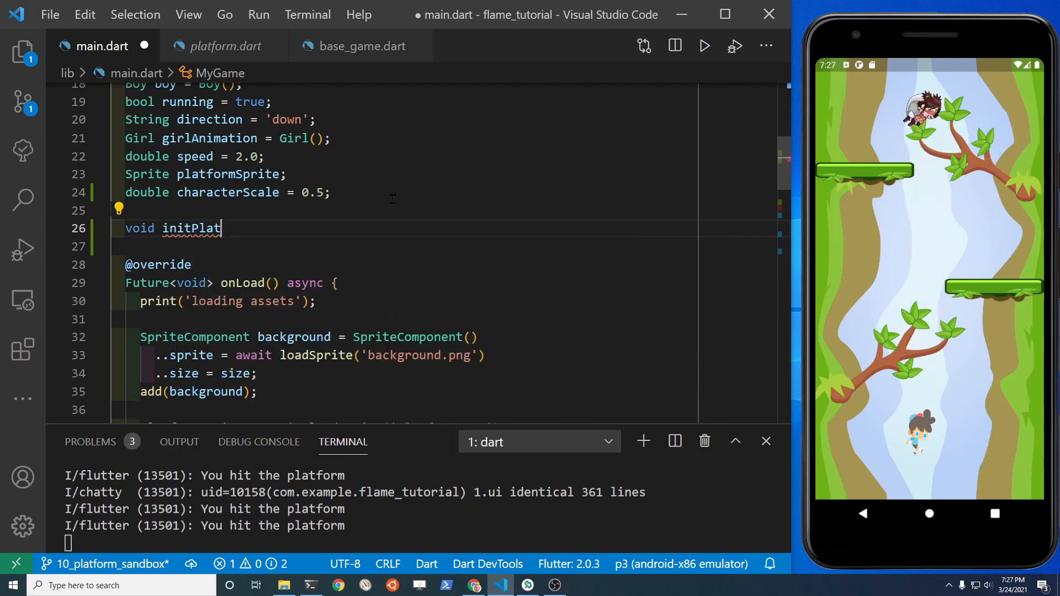
{"action": "type", "text": "form"}
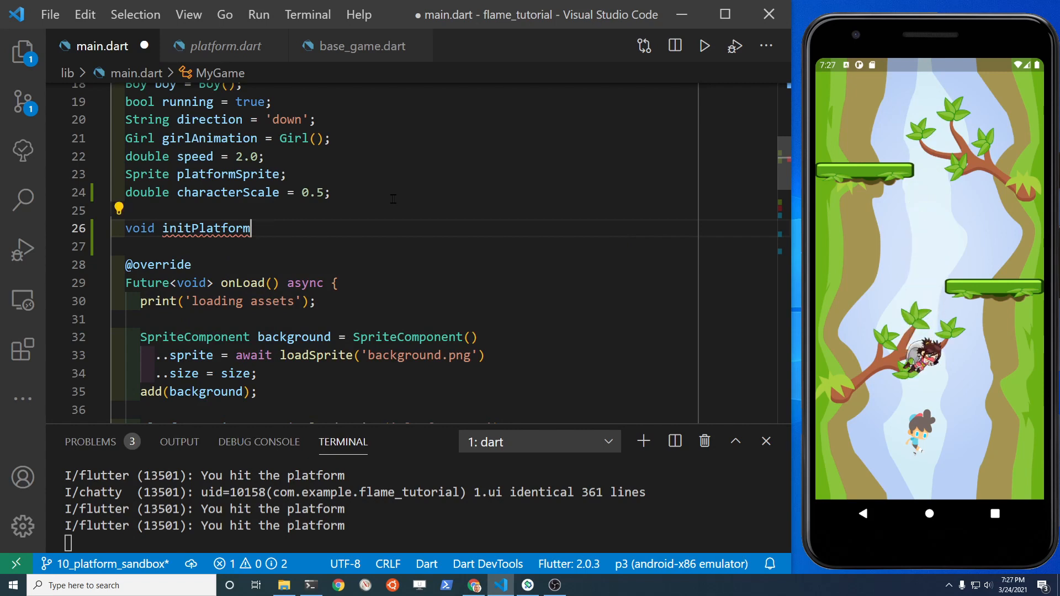
{"action": "type", "text": "() {}"}
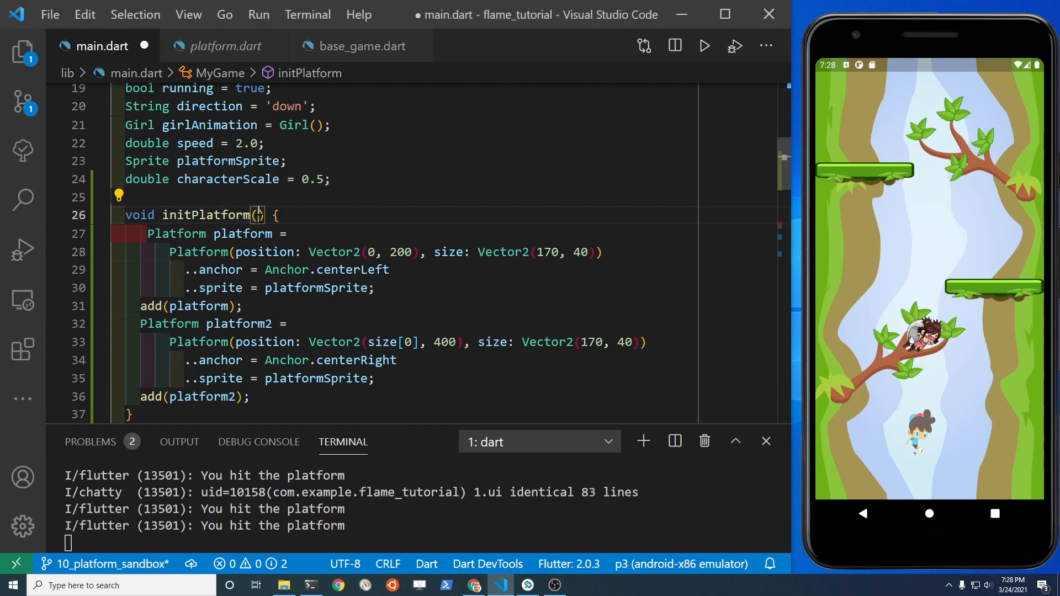
Give initPlatform a sprite parameter and use it in both ..sprite assignments.
{"action": "type", "text": "sprite"}
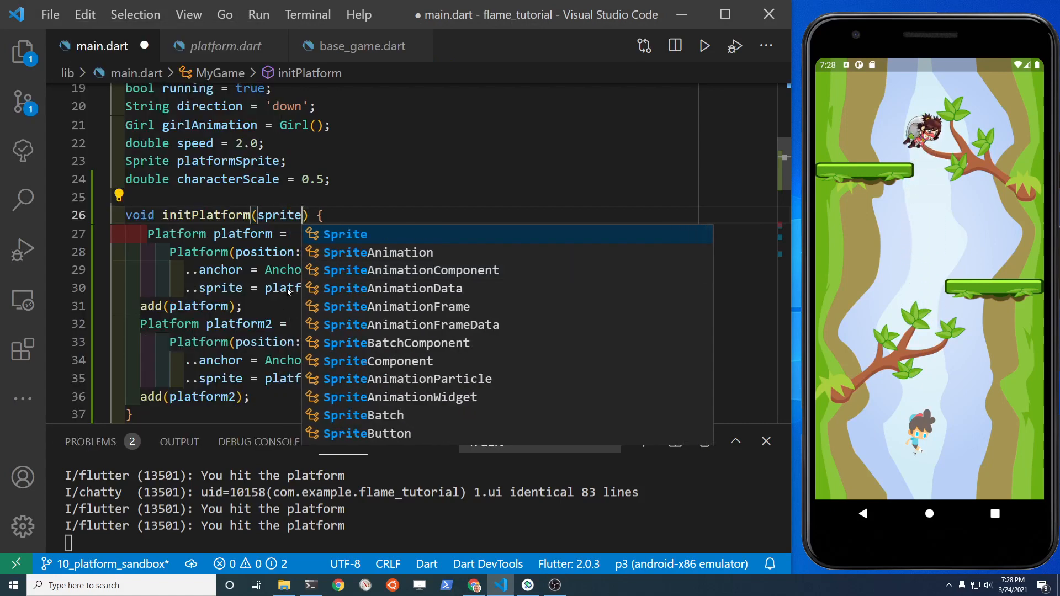
{"action": "type", "text": "sprite;"}
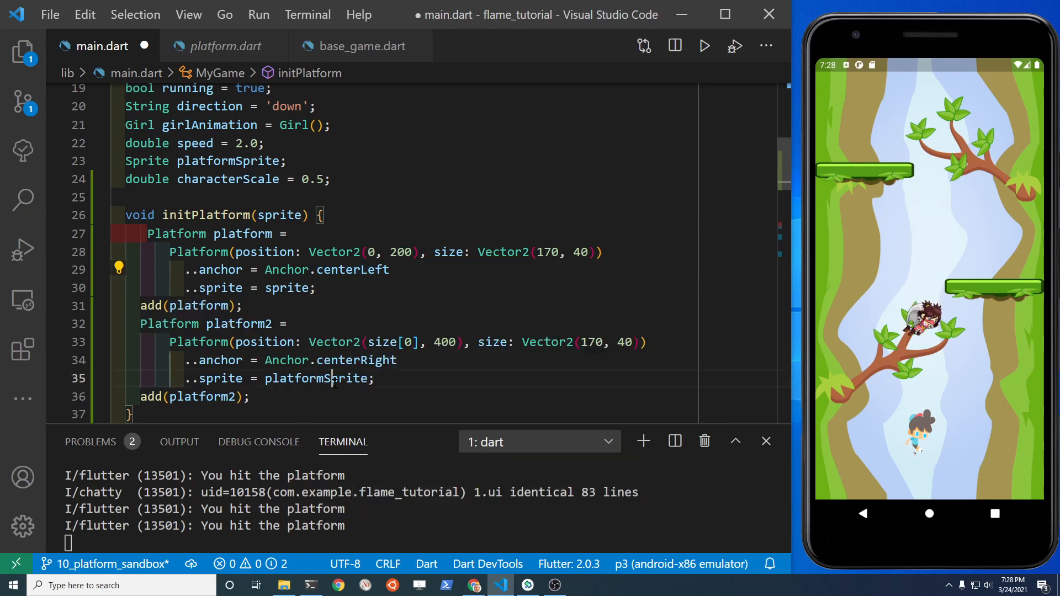
{"action": "type", "text": "Sp"}
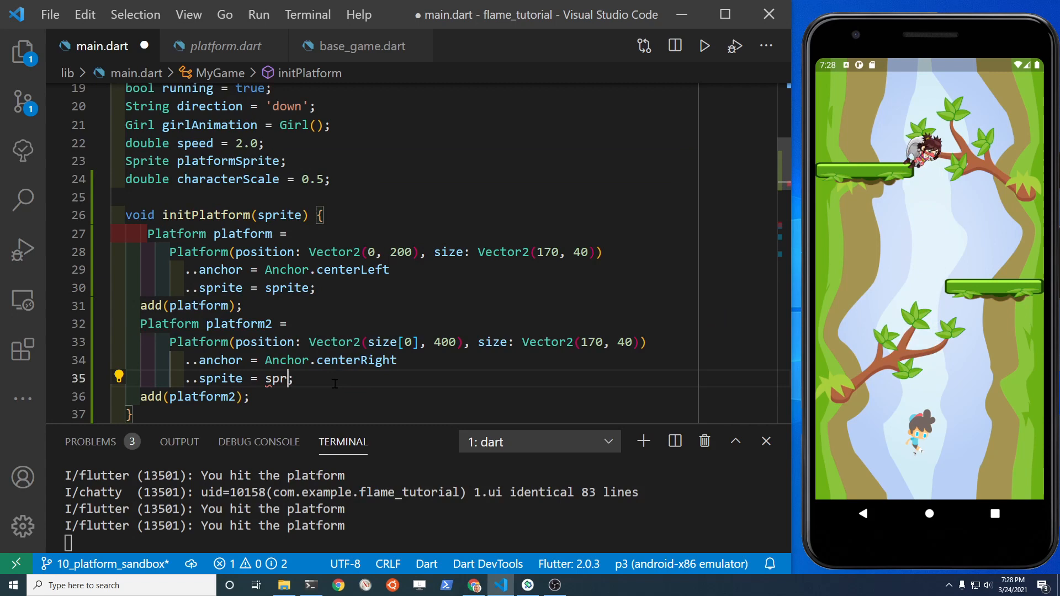
{"action": "type", "text": "ite"}
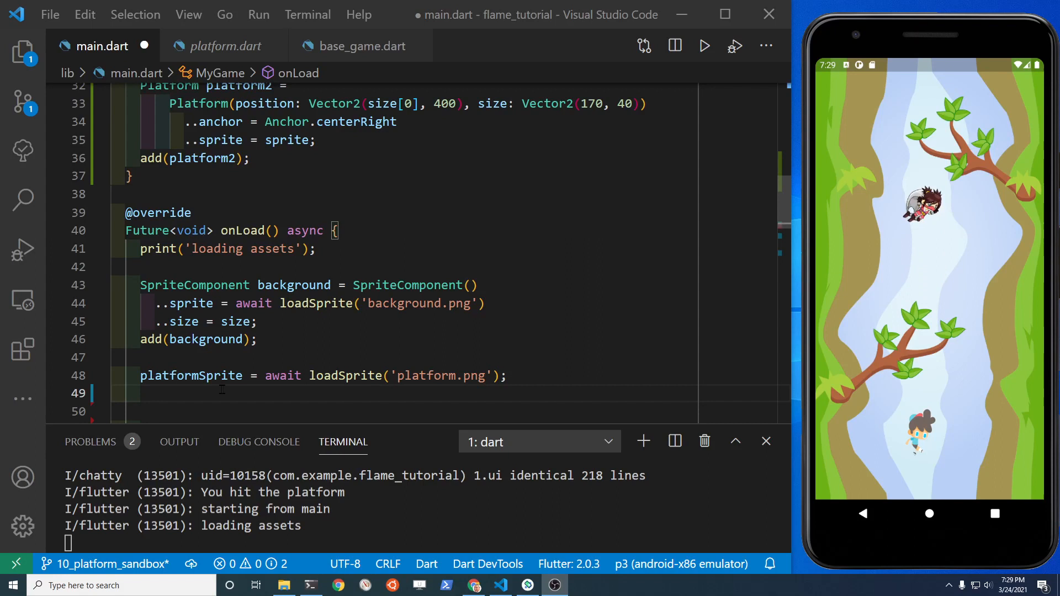
Call initPlatform(platformSprite) in onLoad, type the parameter as Sprite, and save main.dart.
{"action": "type", "text": "initPlatform(sprite"}
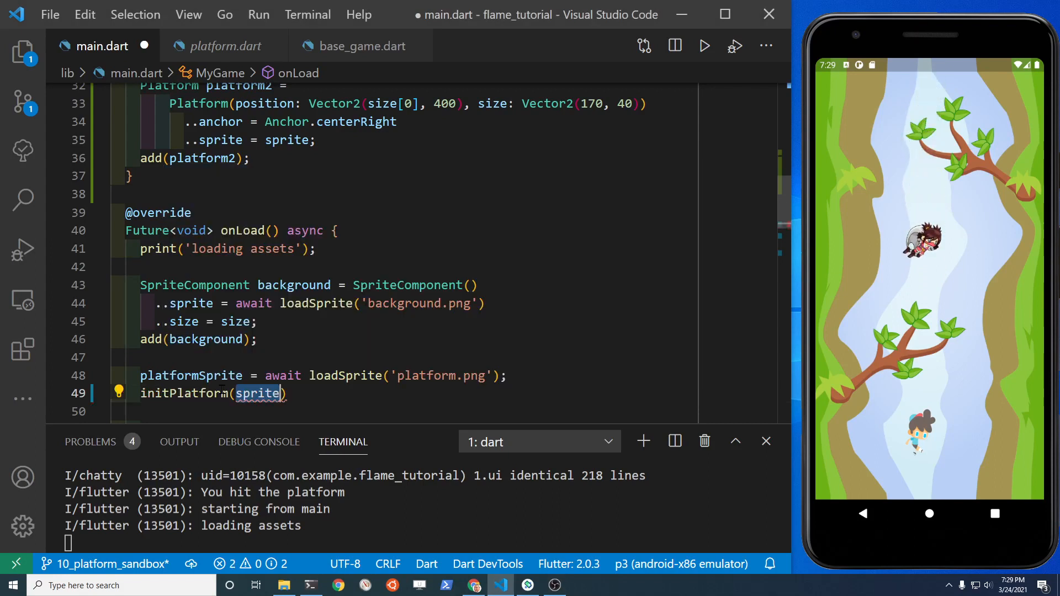
{"action": "type", "text": "p"}
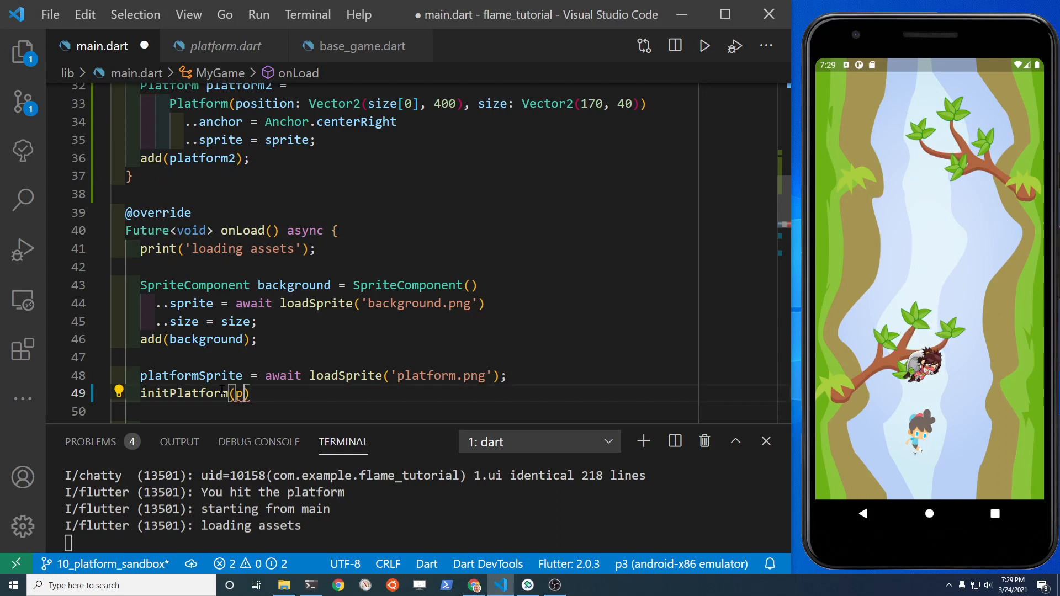
{"action": "type", "text": "latformSprite"}
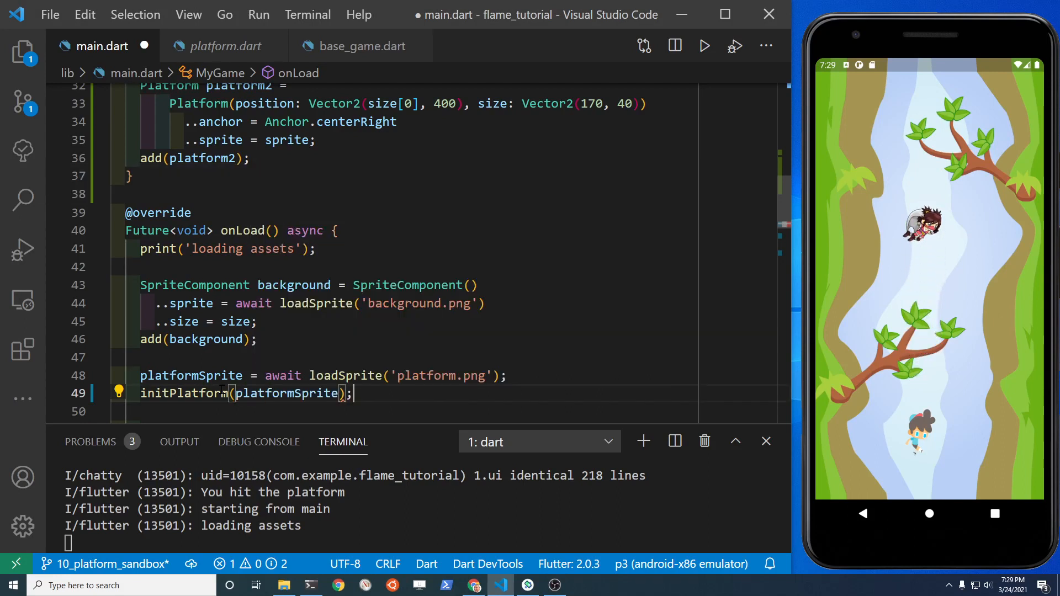
{"action": "key", "text": "ctrl+s"}
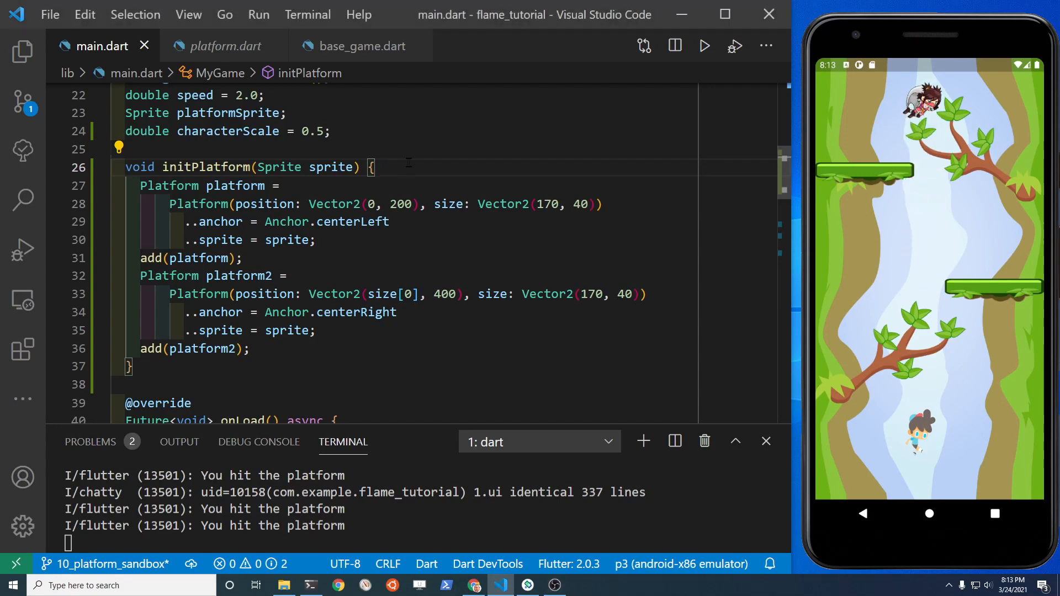
Move the first platform's code into a 'for (var i = 1; i < 10; i++)' loop.
{"action": "key", "text": "enter"}
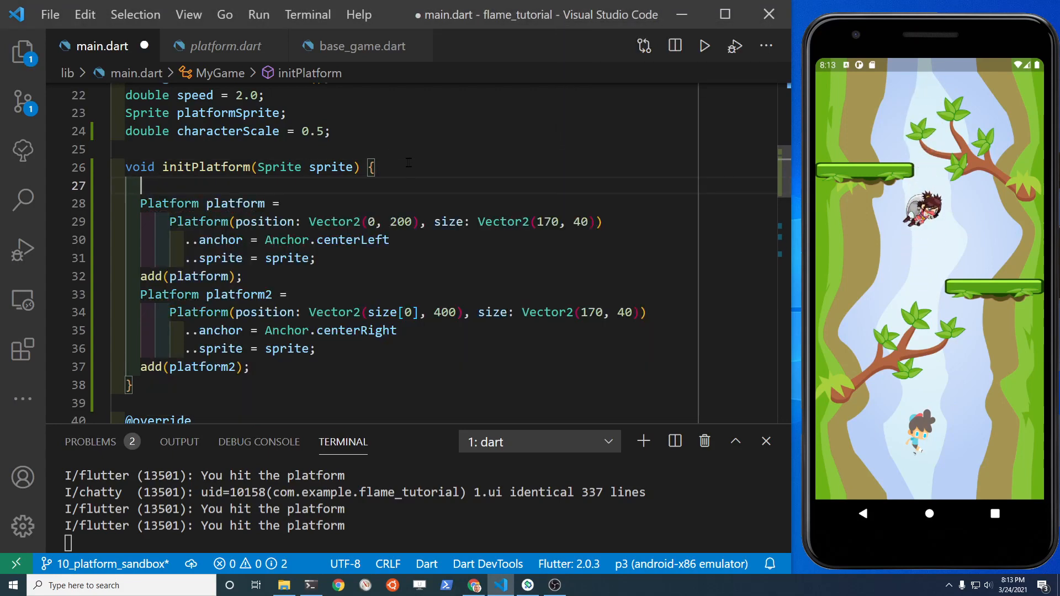
{"action": "type", "text": "for (var"}
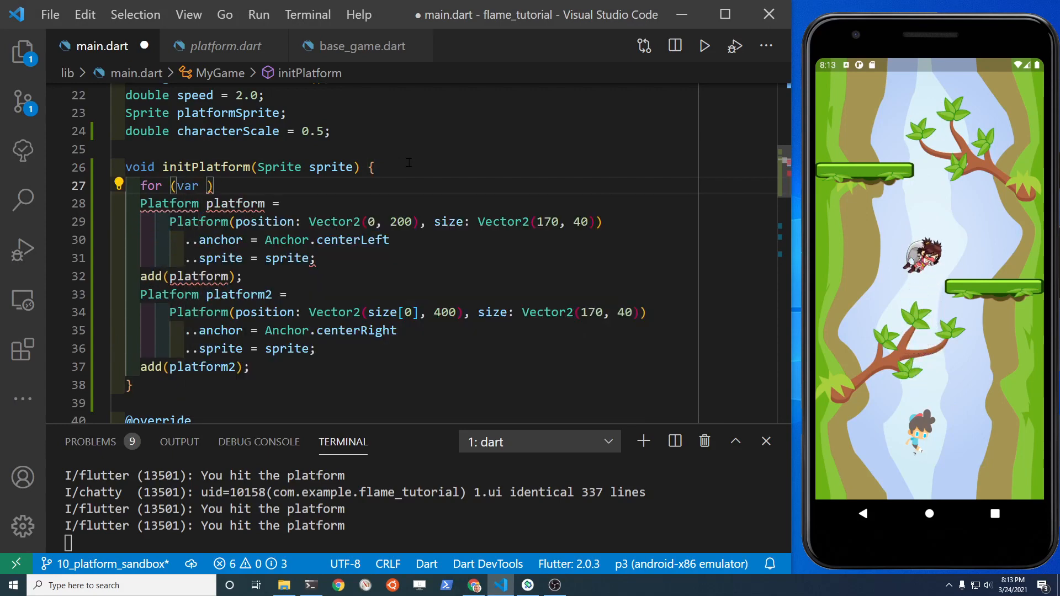
{"action": "type", "text": "i"}
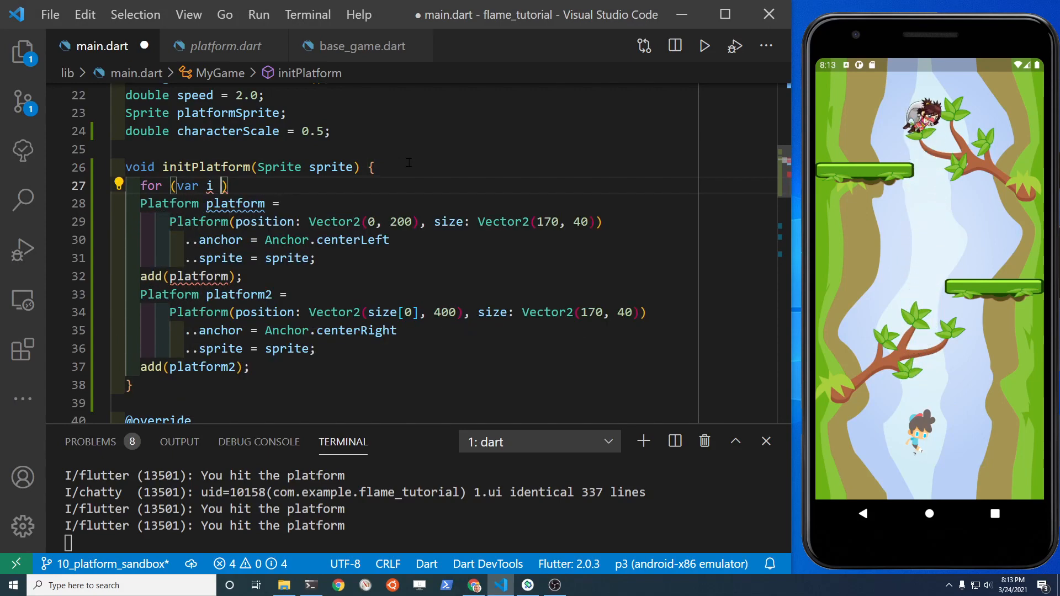
{"action": "type", "text": "= 1"}
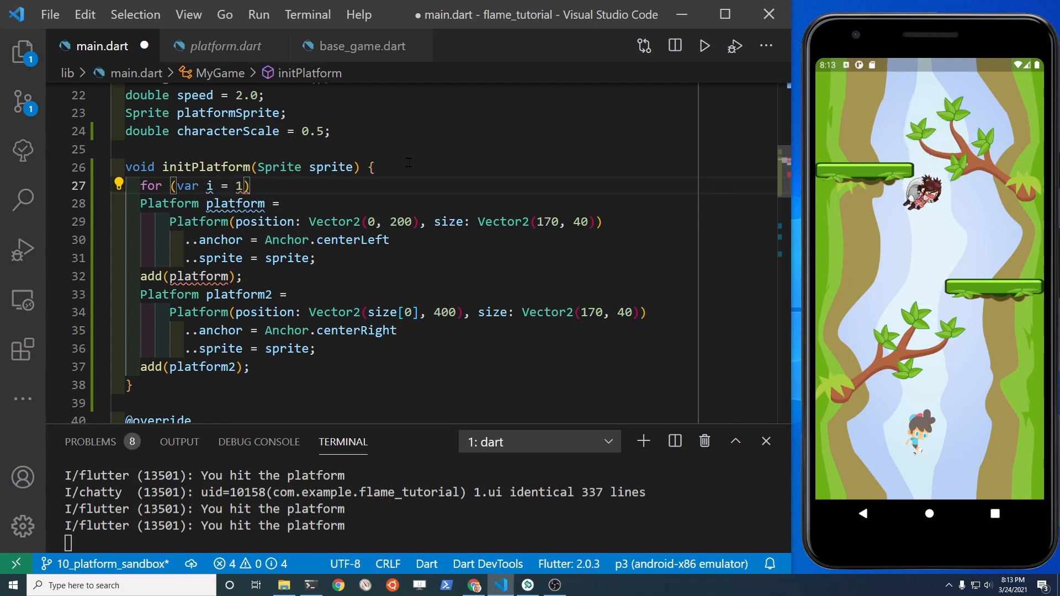
{"action": "type", "text": ";"}
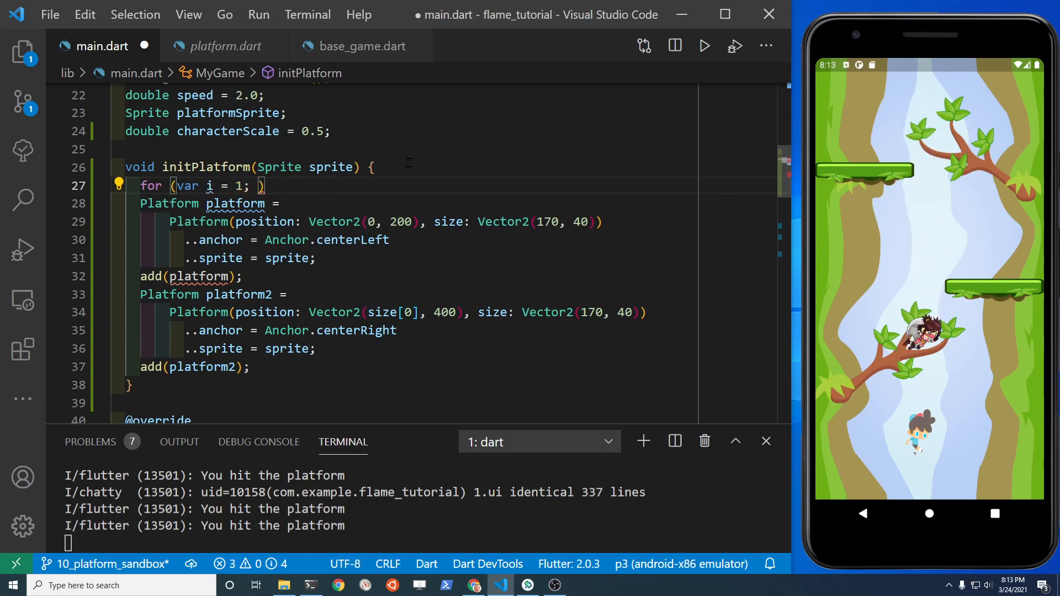
{"action": "type", "text": "i"}
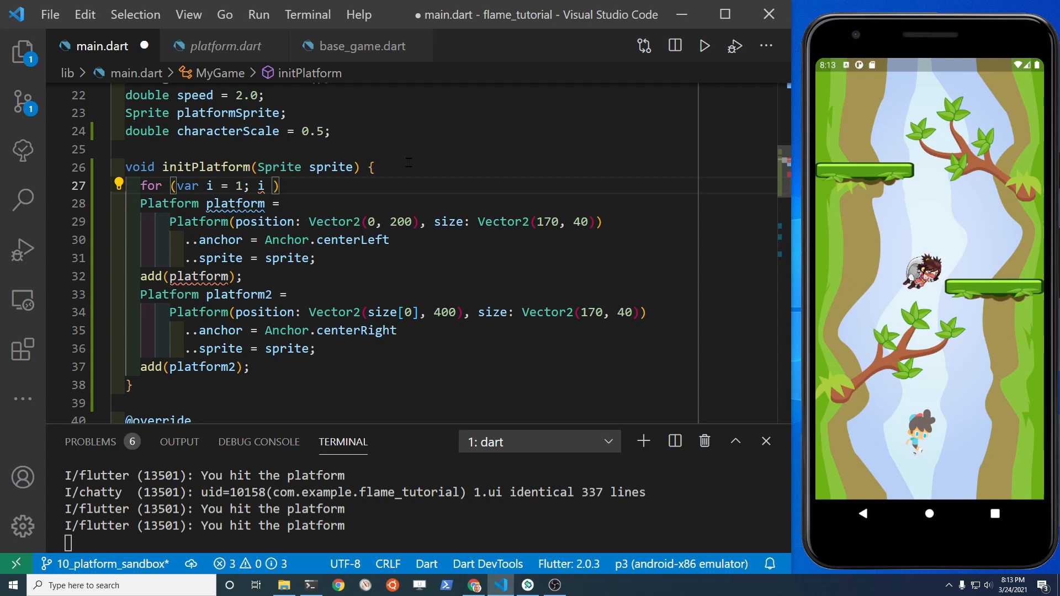
{"action": "type", "text": "< 10"}
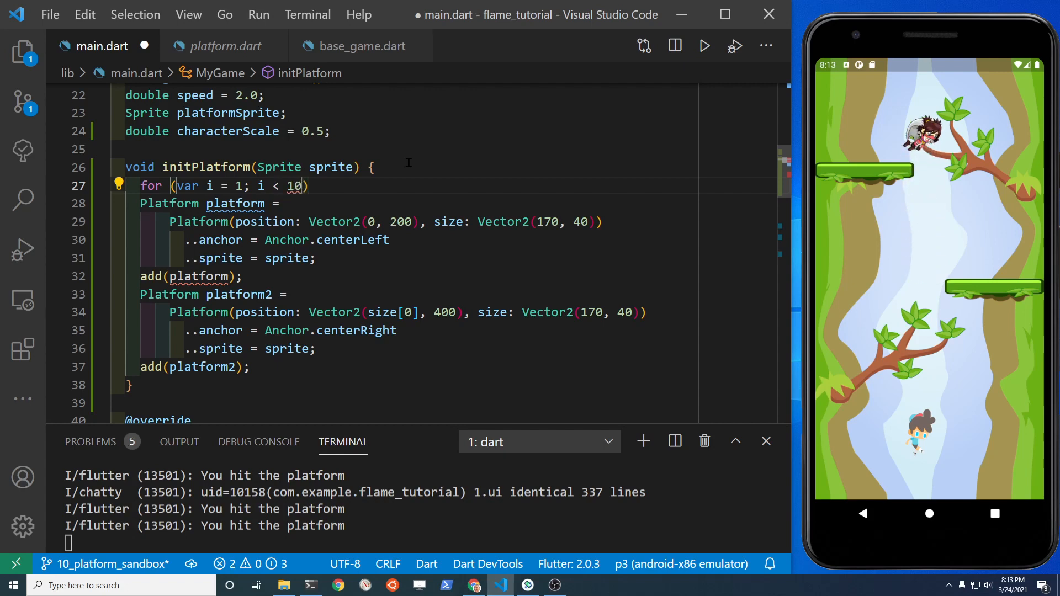
{"action": "type", "text": "i ++"}
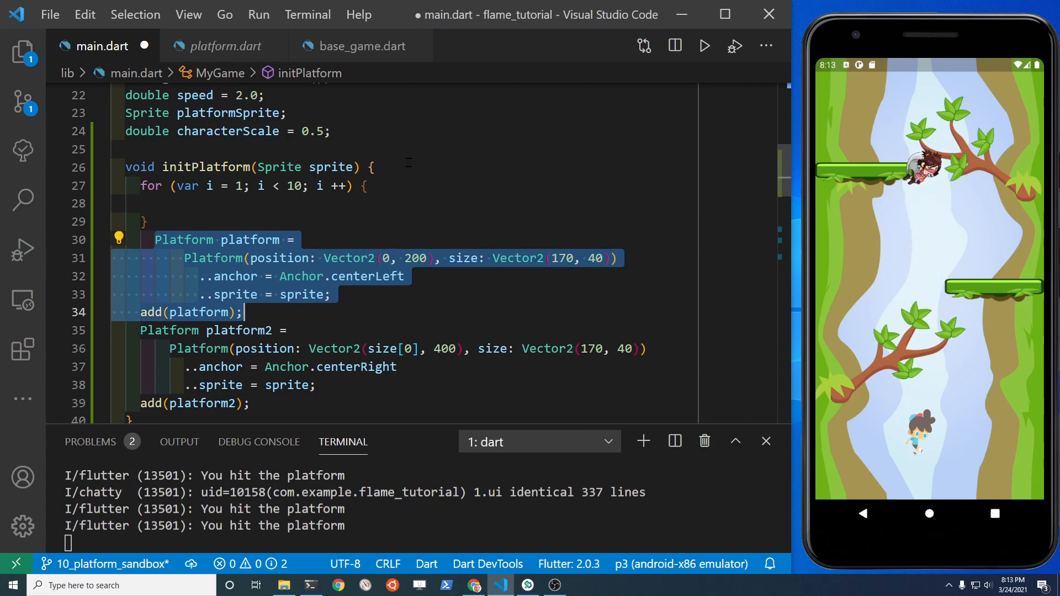
{"action": "key", "text": "ctrl+x"}
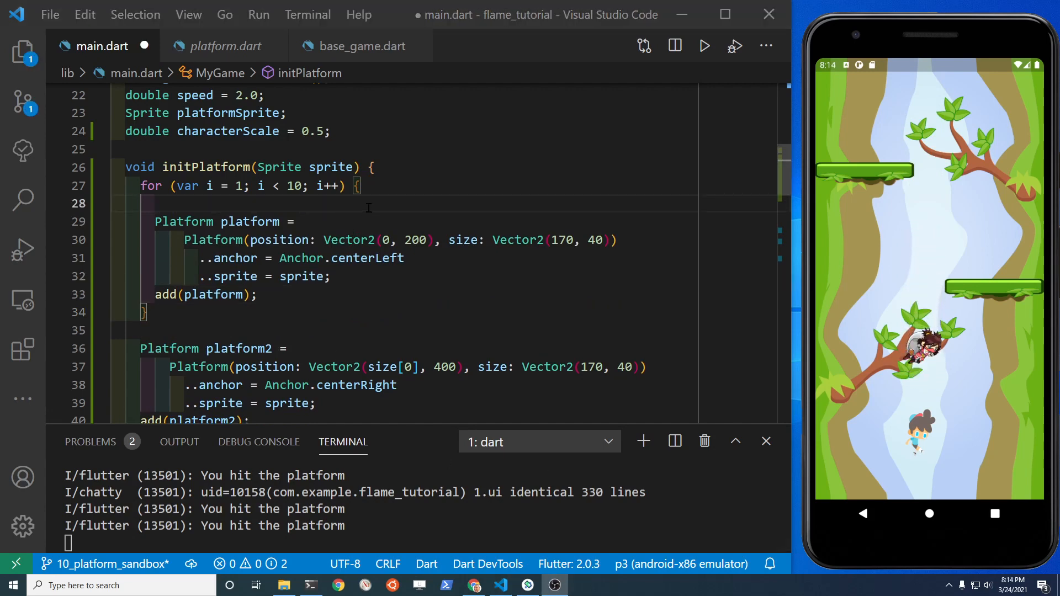
Add an 'if (i % 2 == 0)' condition inside the platform loop.
{"action": "type", "text": "if"}
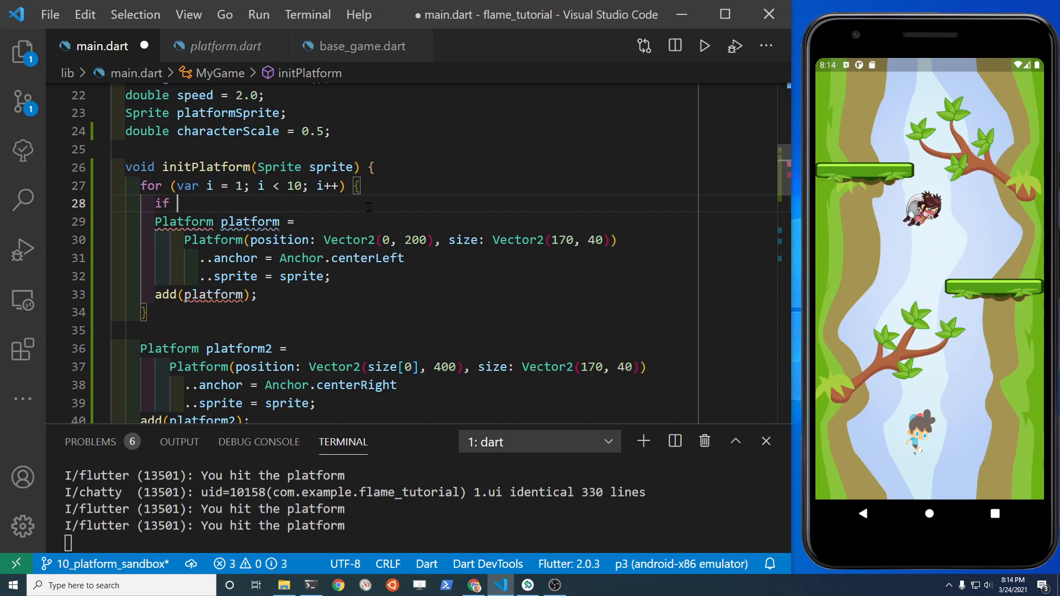
{"action": "type", "text": "("}
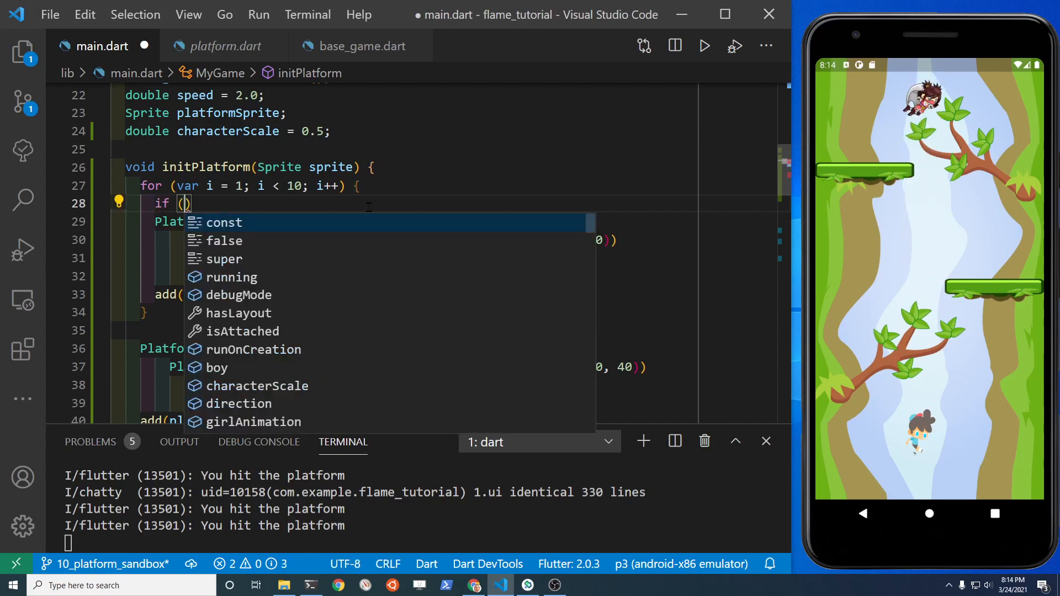
{"action": "type", "text": "i"}
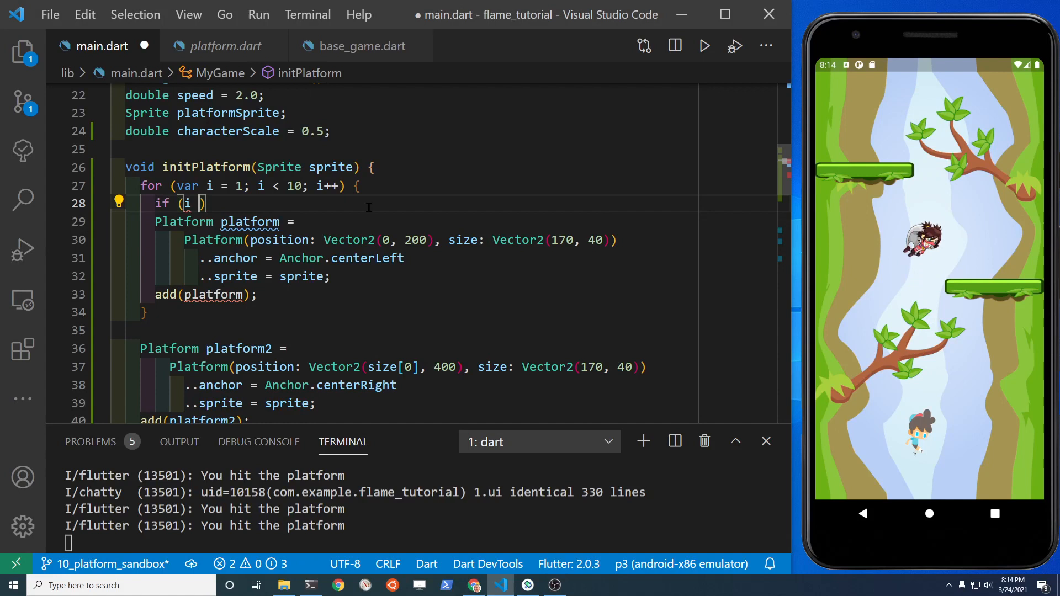
{"action": "type", "text": "% 2 =="}
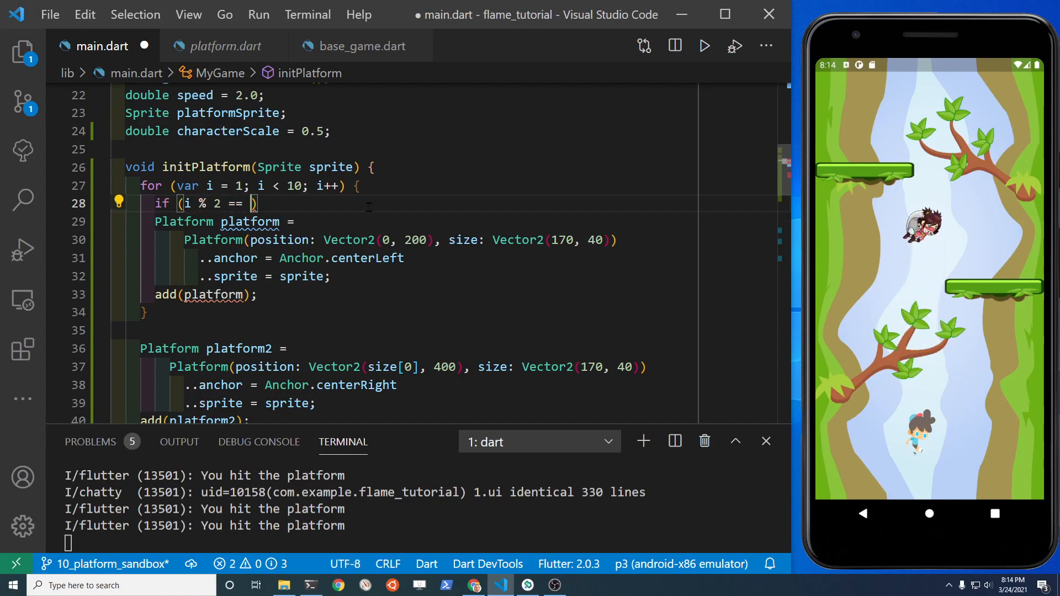
{"action": "type", "text": "0)"}
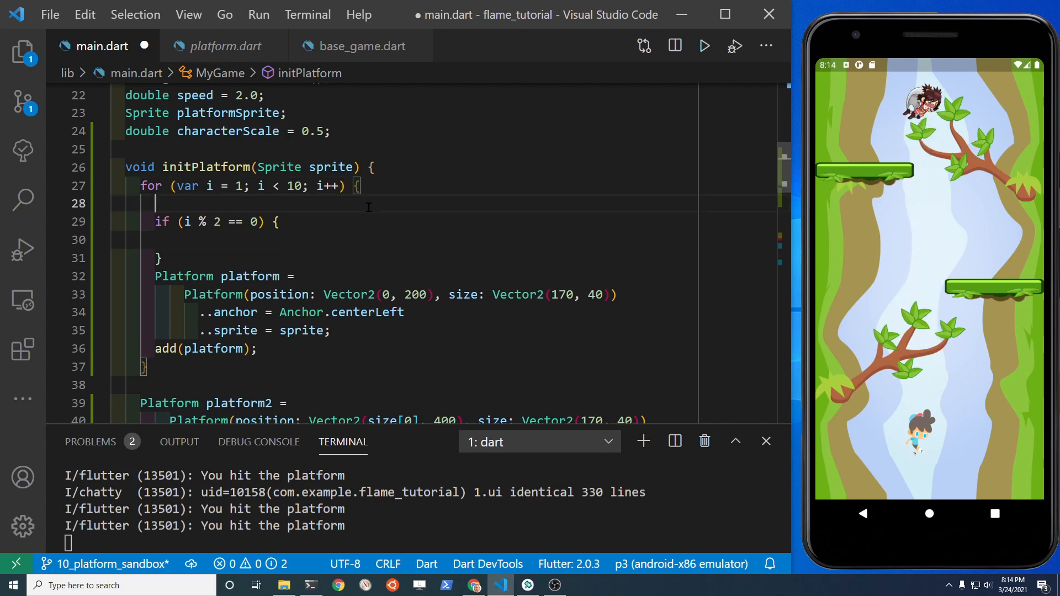
Declare var x and set it to 0 in the if branch, size[0] in else.
{"action": "type", "text": "var"}
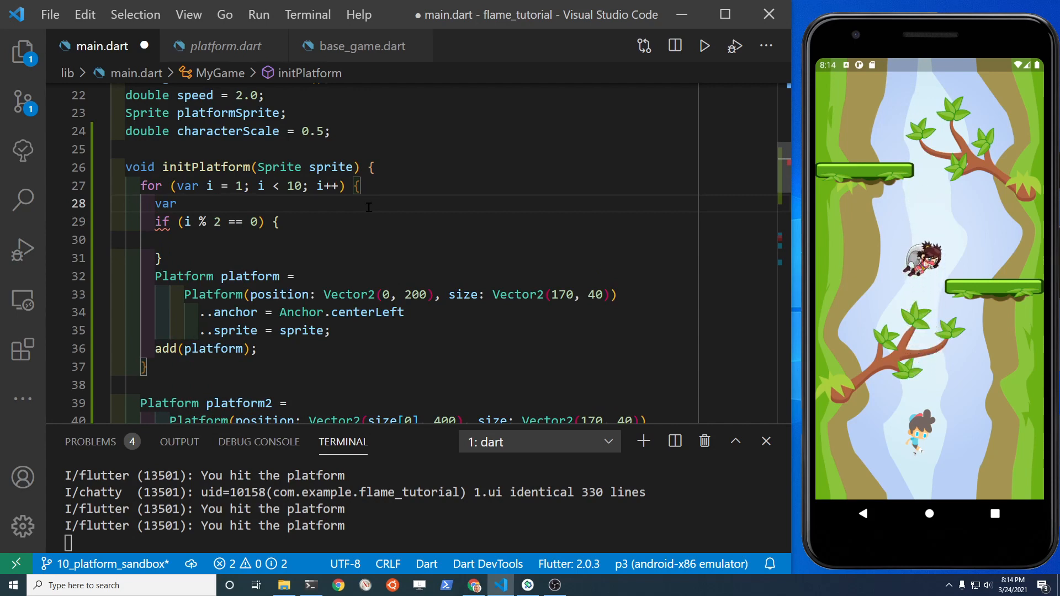
{"action": "type", "text": "x = -"}
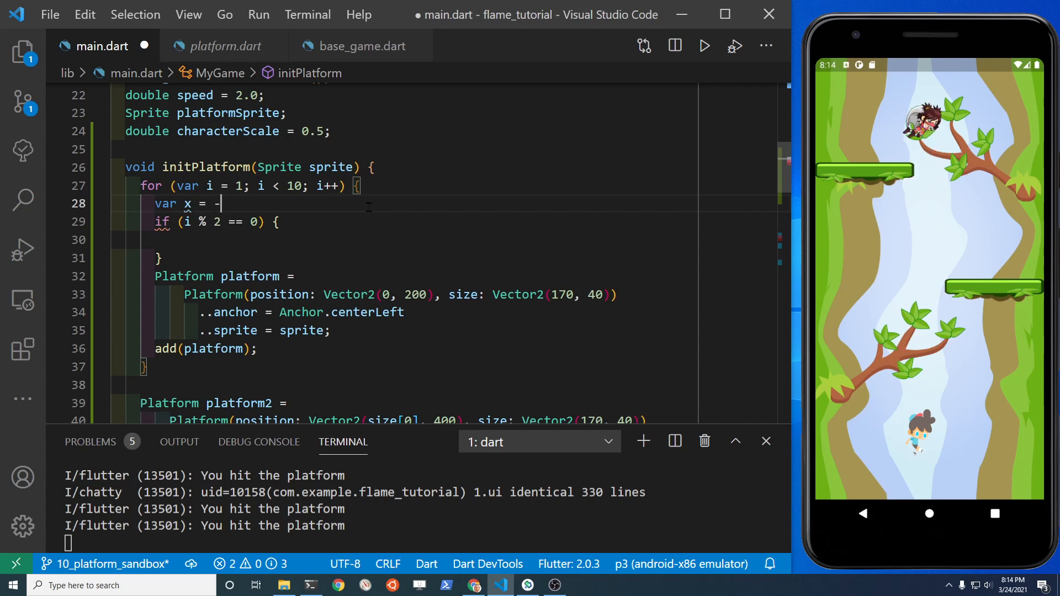
{"action": "type", "text": "0;"}
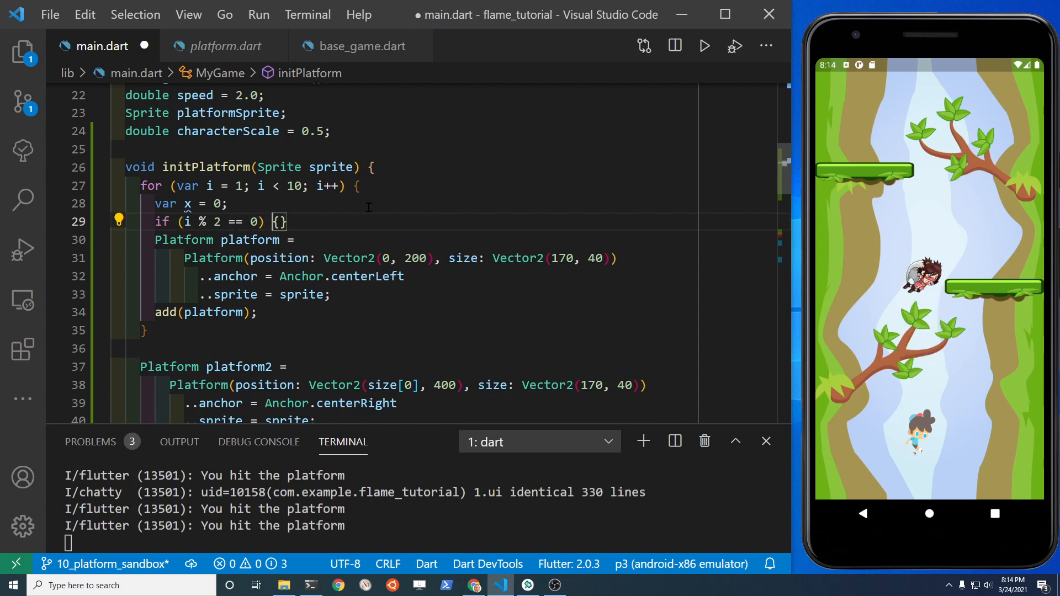
{"action": "type", "text": "x = 0;"}
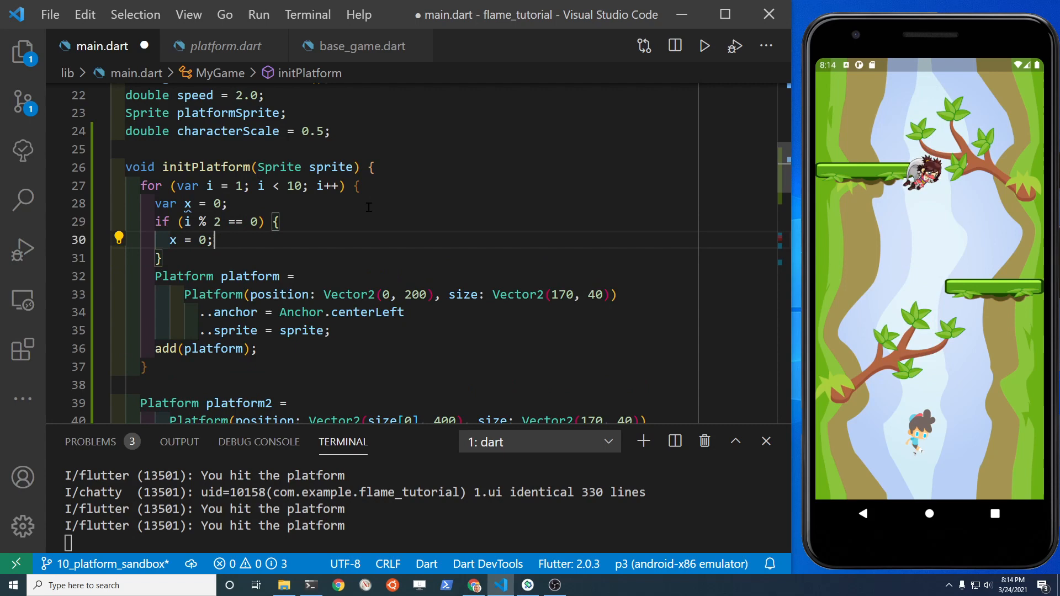
{"action": "type", "text": "else {"}
{"action": "type", "text": "x = size[0];"}
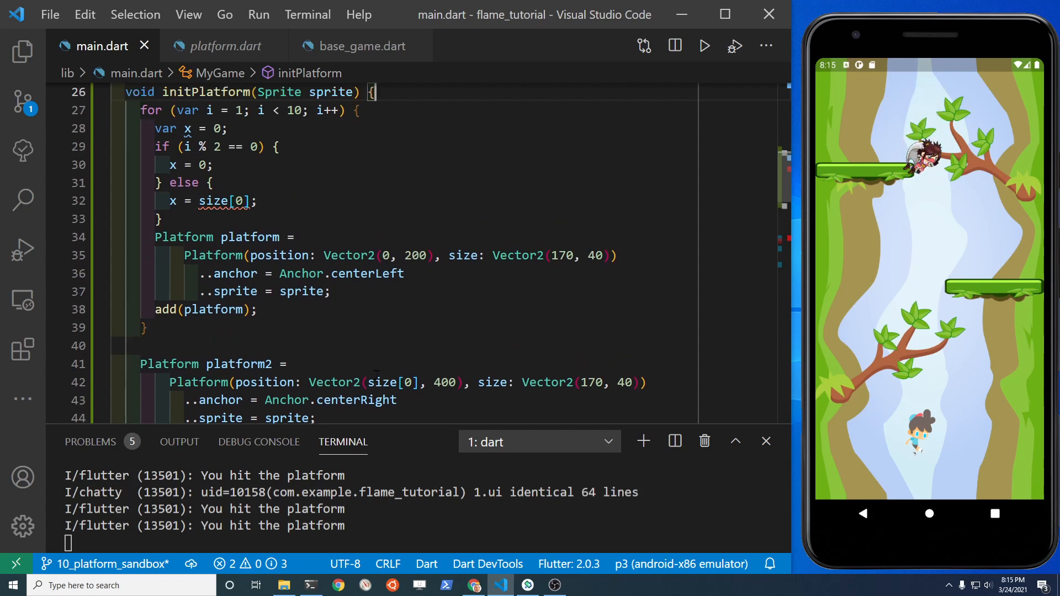
Add a screenSize parameter, alternate x and anchor, and position platforms at Vector2(x, i * 100.0).
{"action": "type", "text": ","}
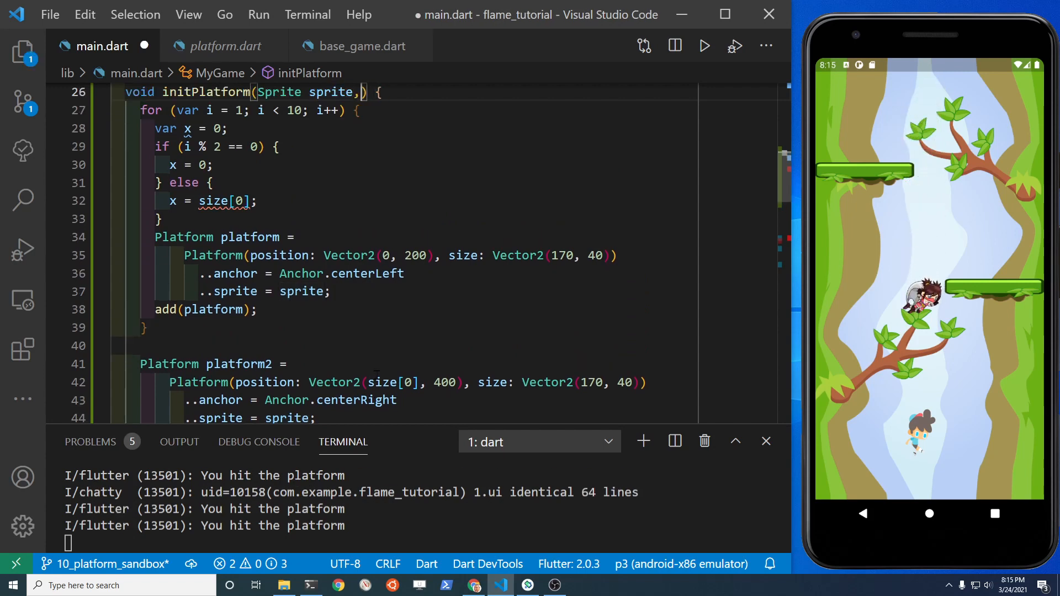
{"action": "type", "text": "size"}
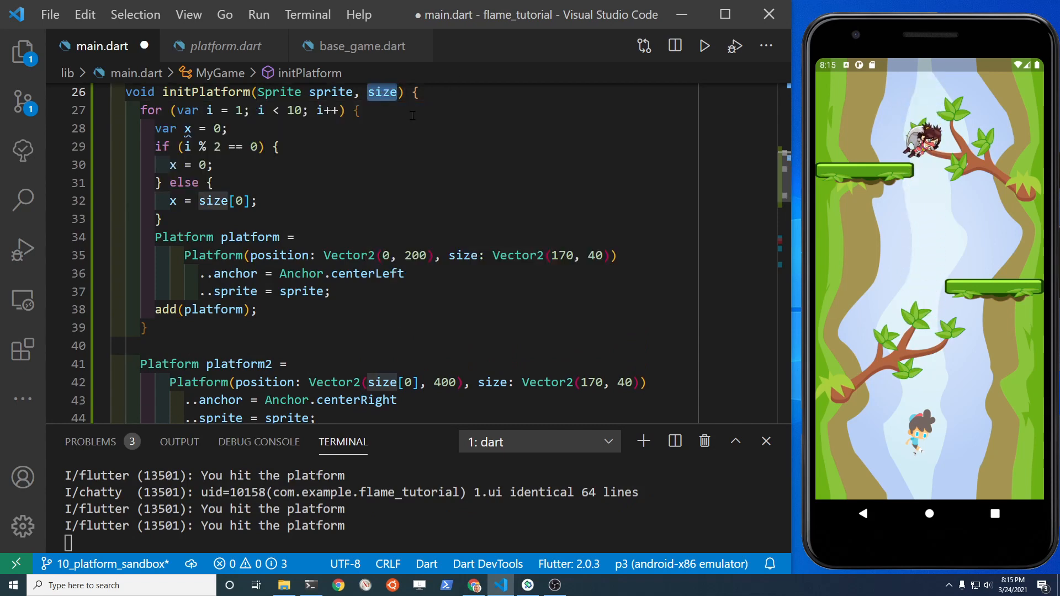
{"action": "type", "text": "screenSi"}
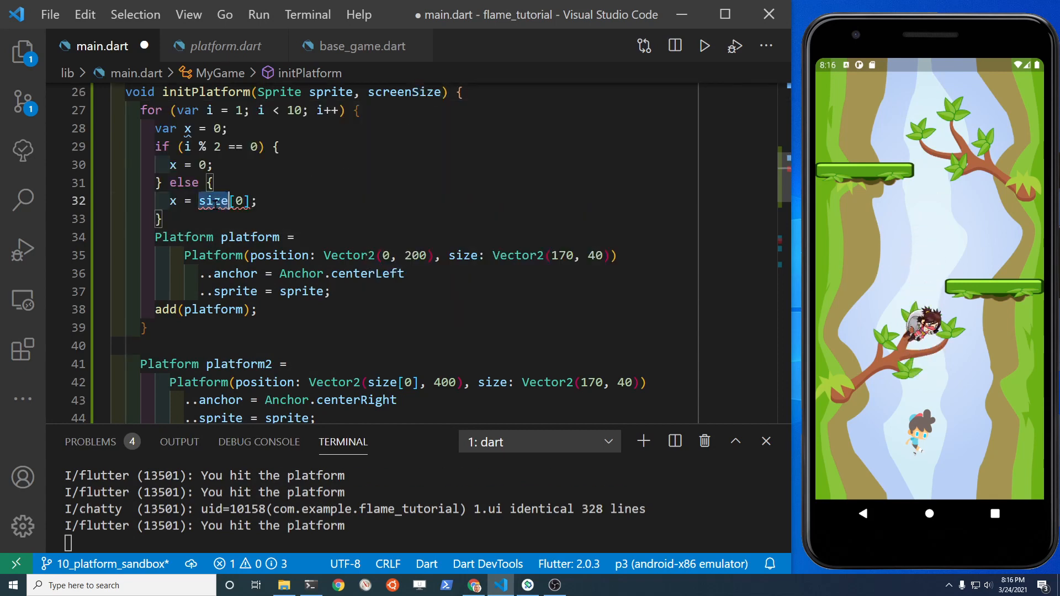
{"action": "type", "text": "screenS"}
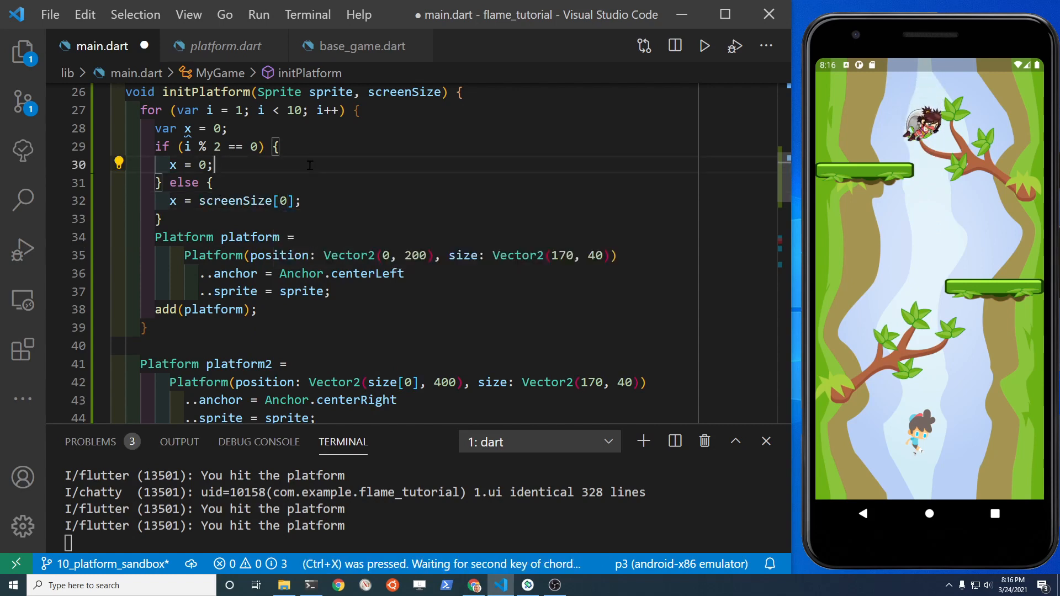
{"action": "key", "text": "ctrl+s"}
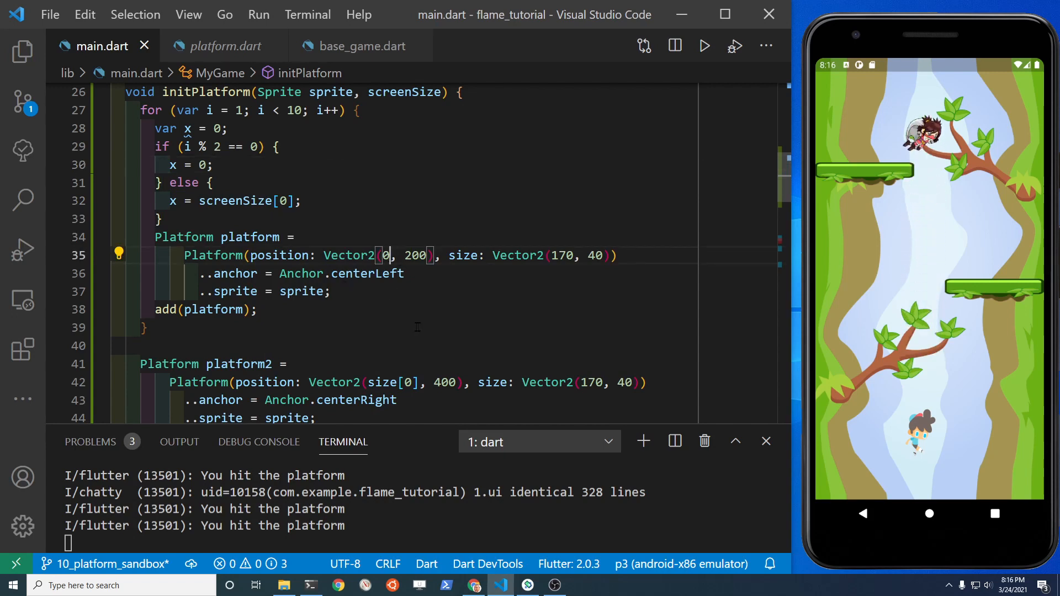
{"action": "type", "text": "x"}
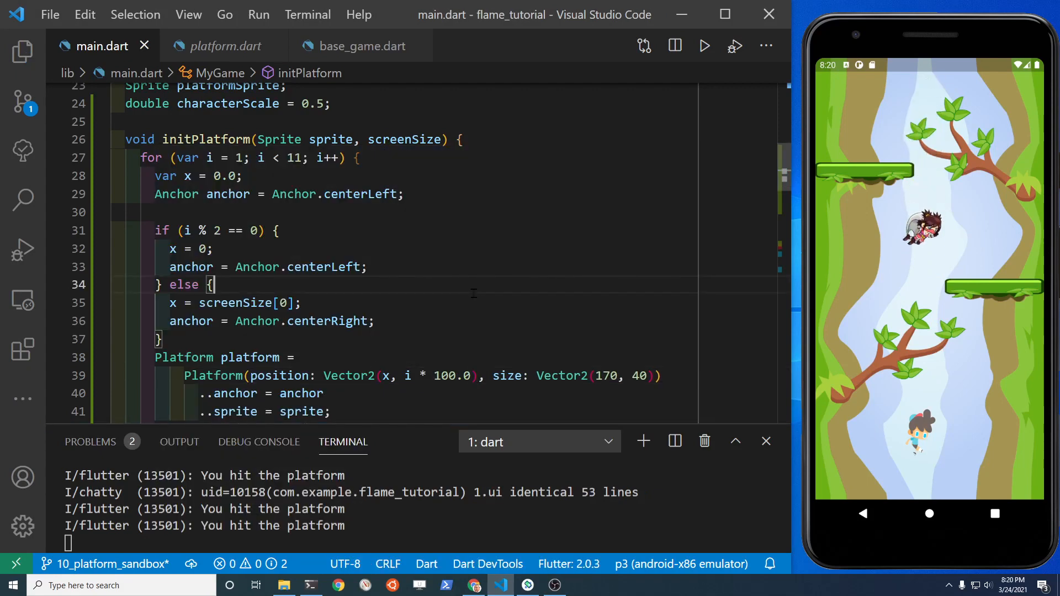
Change the loop platform size to Vector2(170 * .5, 40 * .5).
{"action": "scroll", "scroll_direction": "down", "scroll_amount": 3}
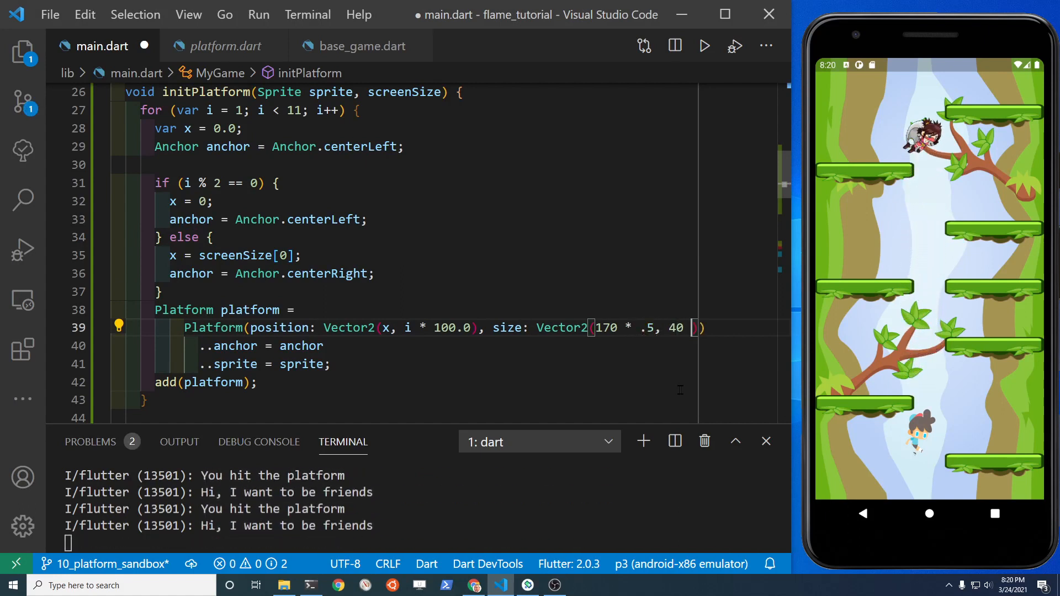
{"action": "type", "text": "* .5"}
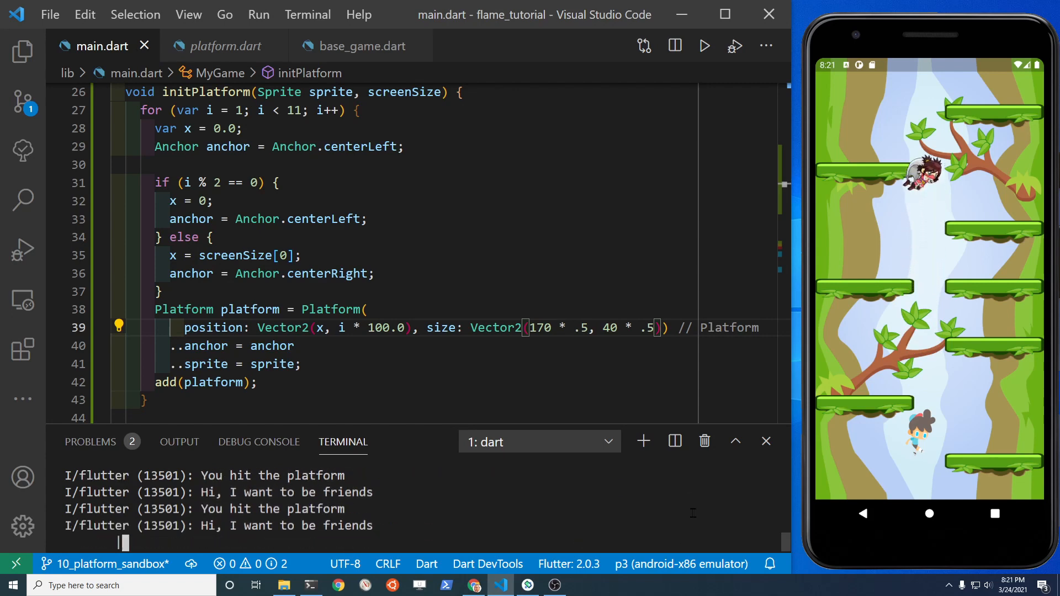
{"action": "left_click", "coordinate": [704, 46]}
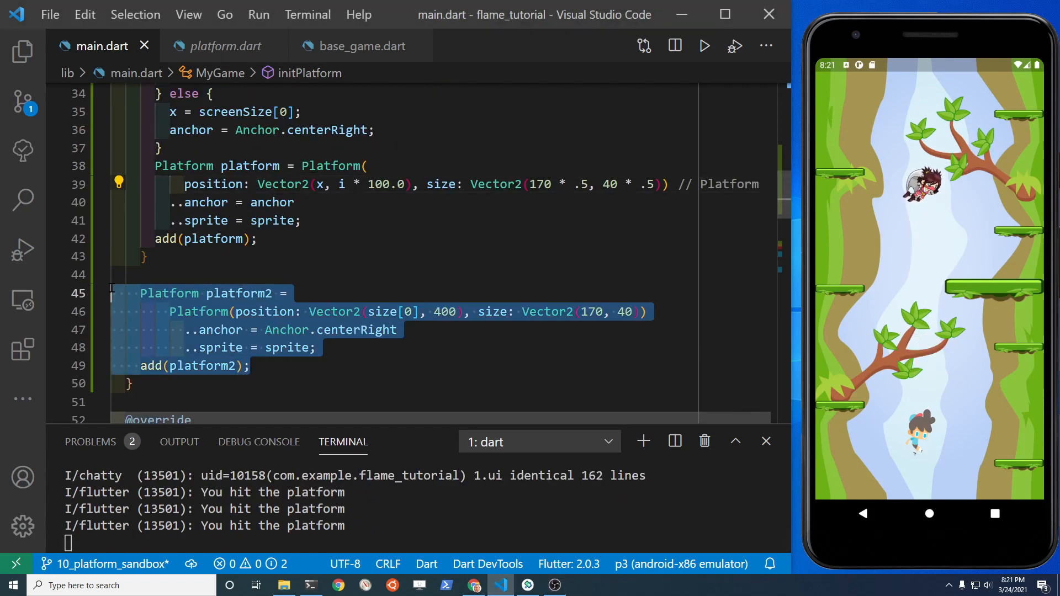
Delete the old platform2 block, change spacing to i * 80.0, and save.
{"action": "key", "text": "Delete"}
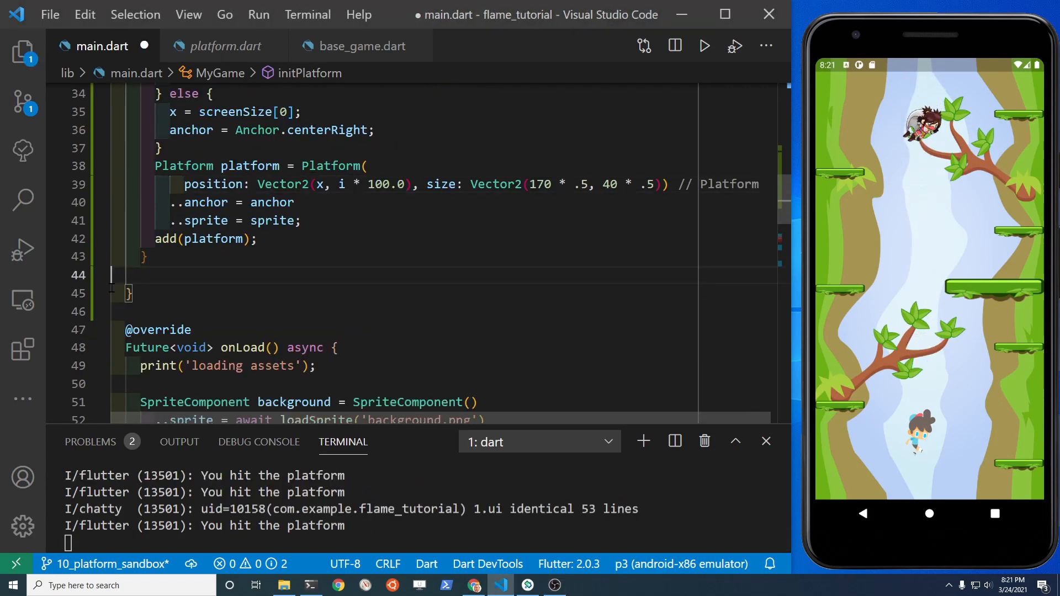
{"action": "key", "text": "ctrl+s"}
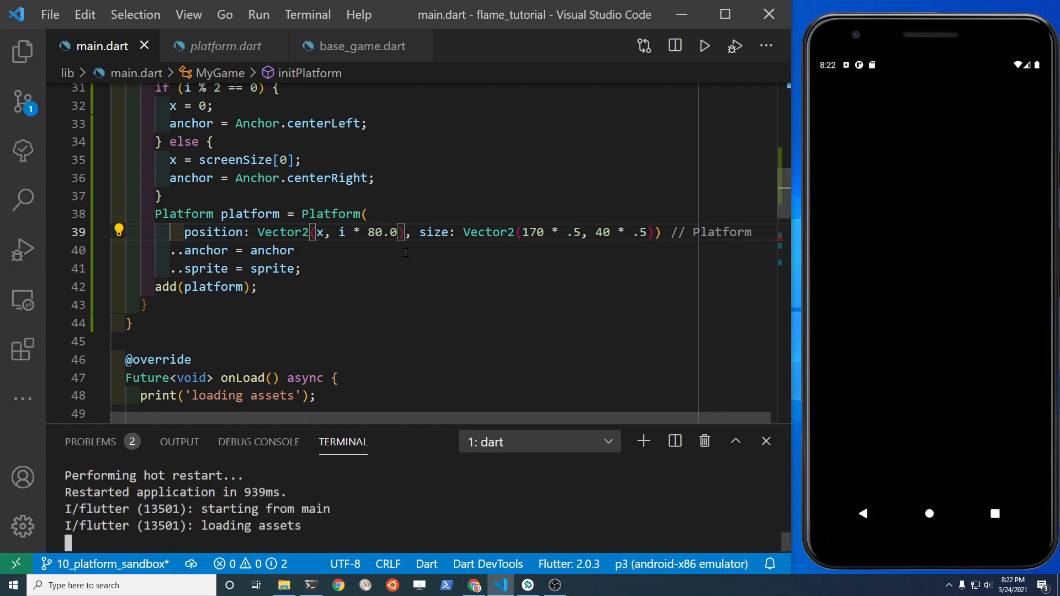
Set platform y to i * size[1] / 12.0 and the width factor to .6.
{"action": "type", "text": "size["}
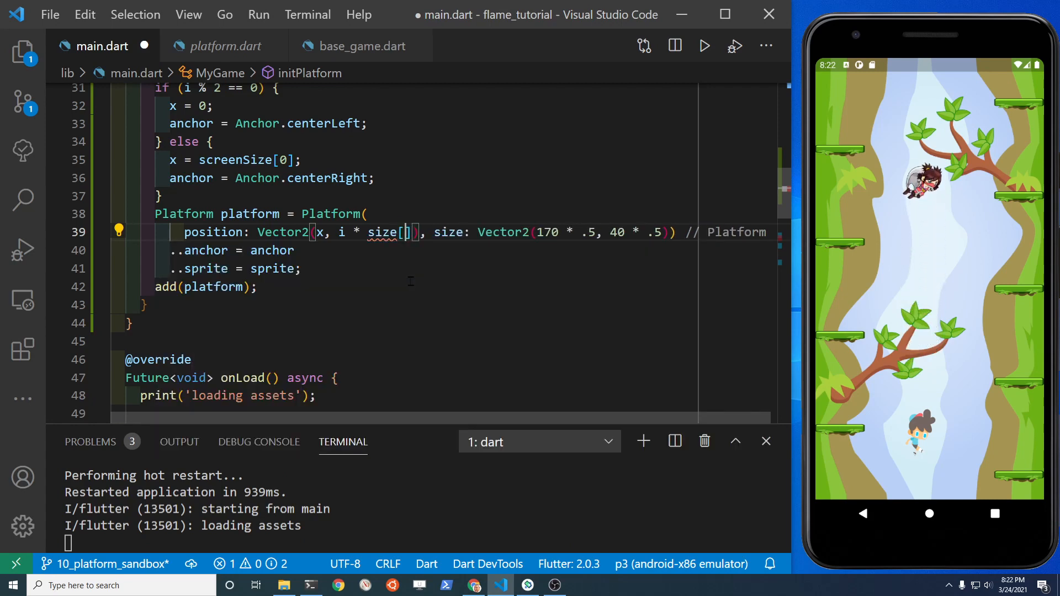
{"action": "type", "text": "1]"}
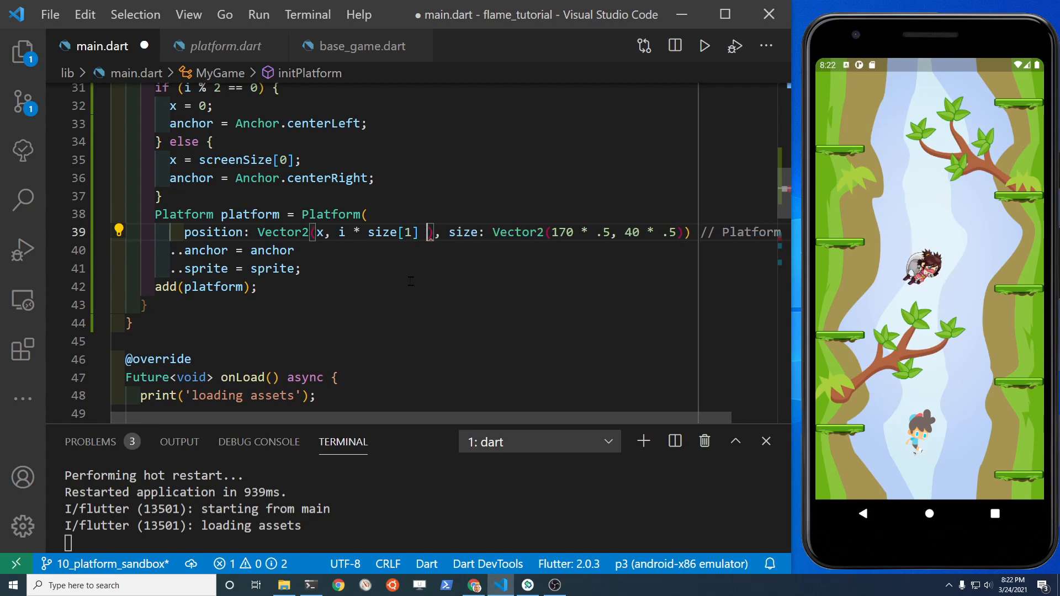
{"action": "type", "text": "/ 11"}
{"action": "type", "text": "6"}
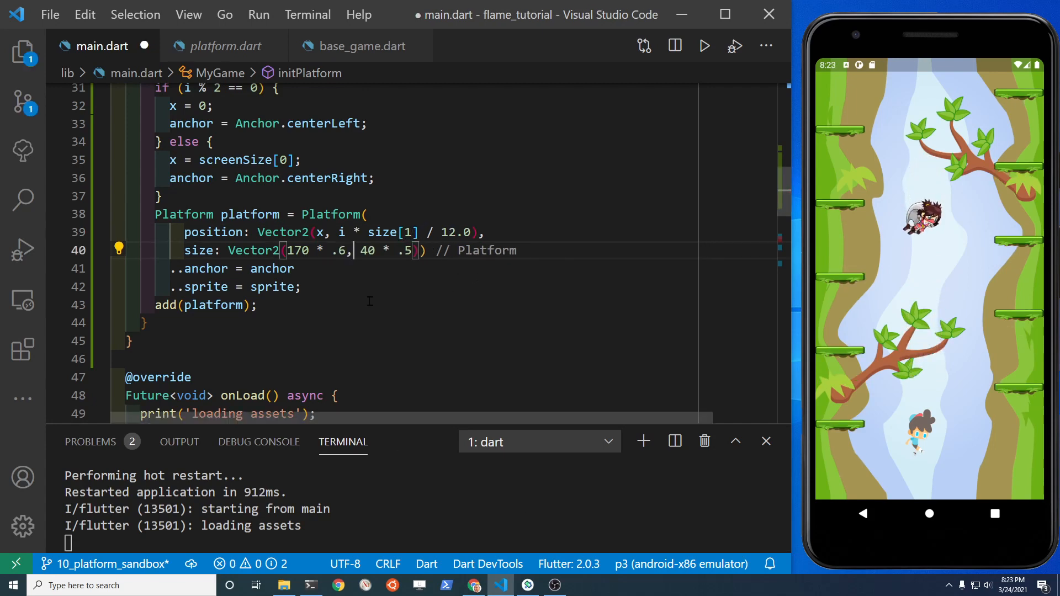
{"action": "key", "text": "Backspace"}
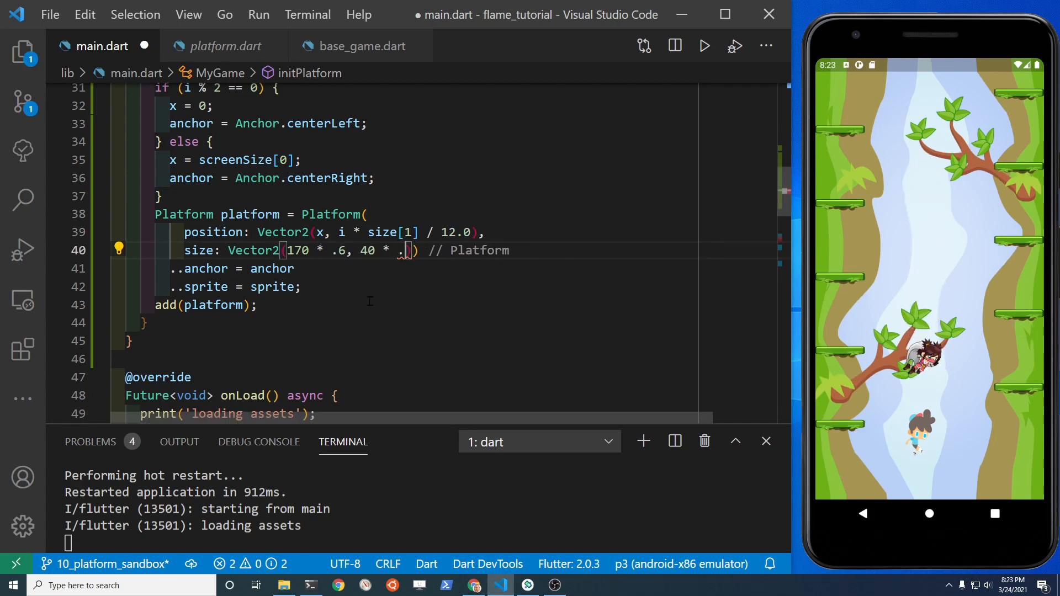
{"action": "type", "text": "6"}
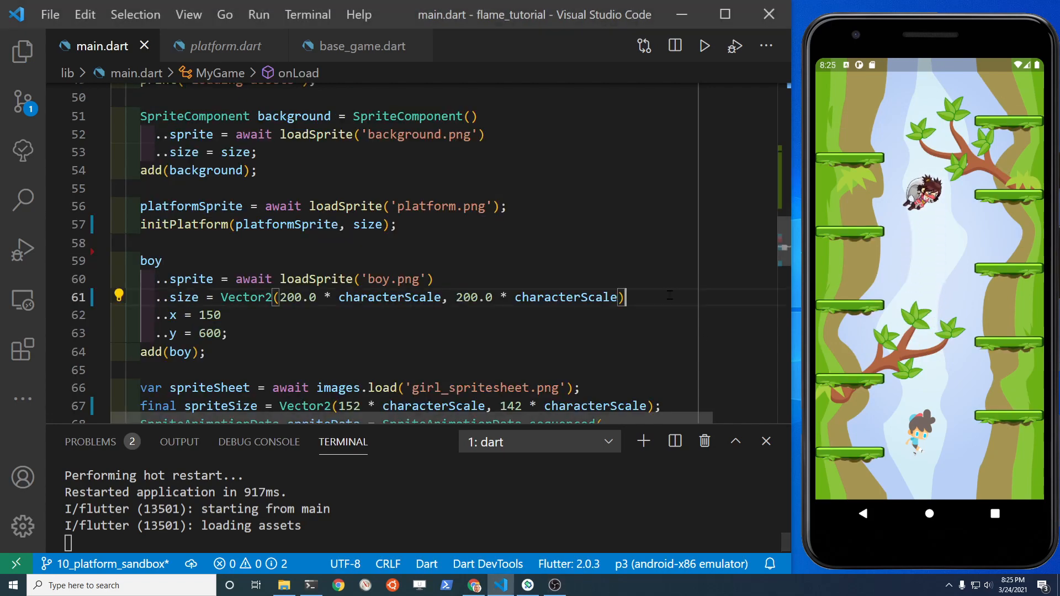
Give the boy '..anchor = Anchor.bottomRight' and '..position = size' in onLoad.
{"action": "key", "text": "enter"}
{"action": "type", "text": "..anchor"}
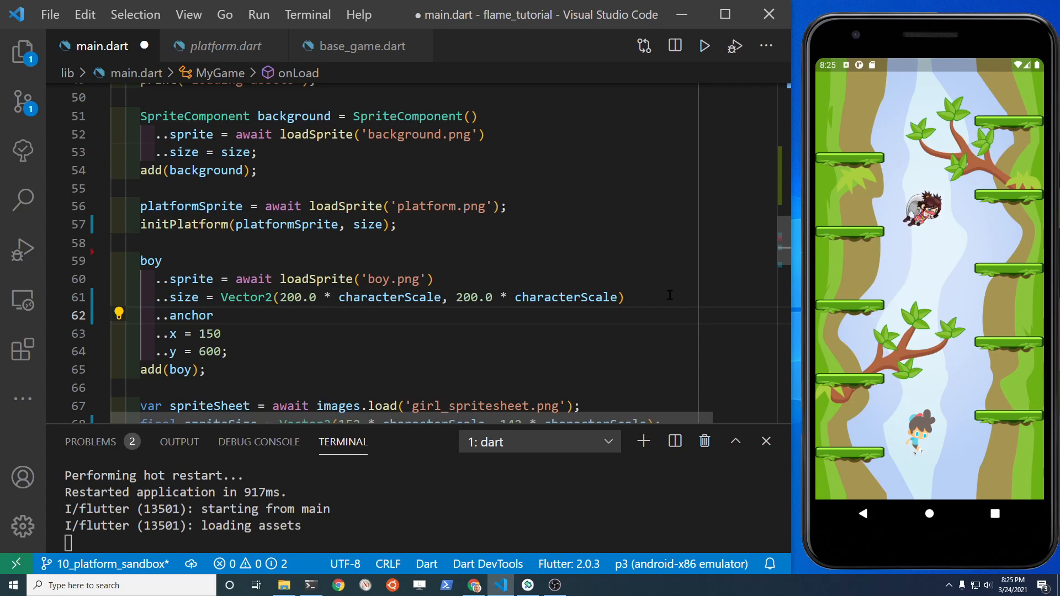
{"action": "type", "text": "="}
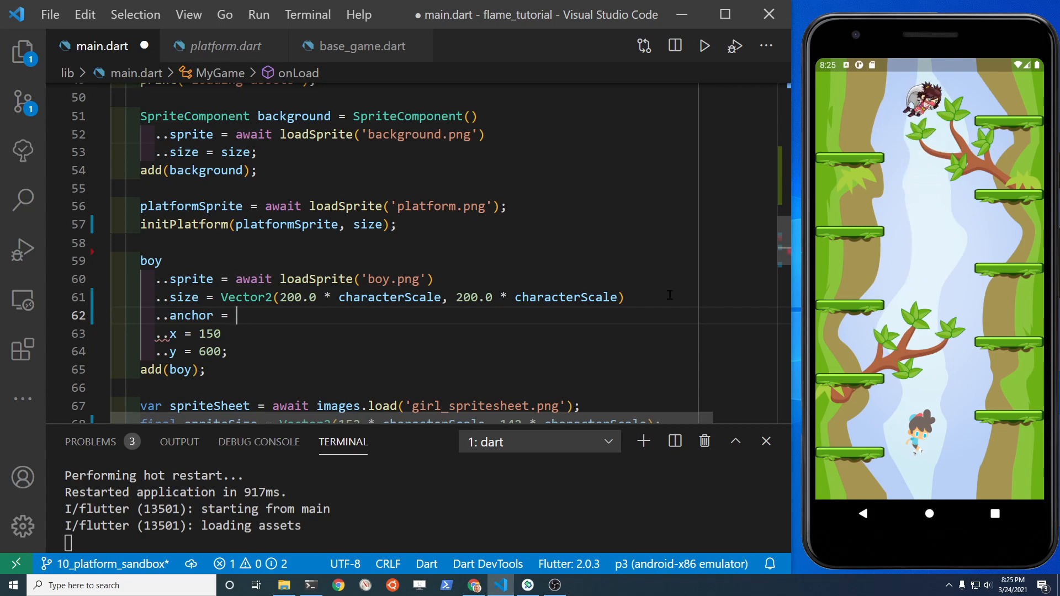
{"action": "type", "text": "Anchor.bottomRight"}
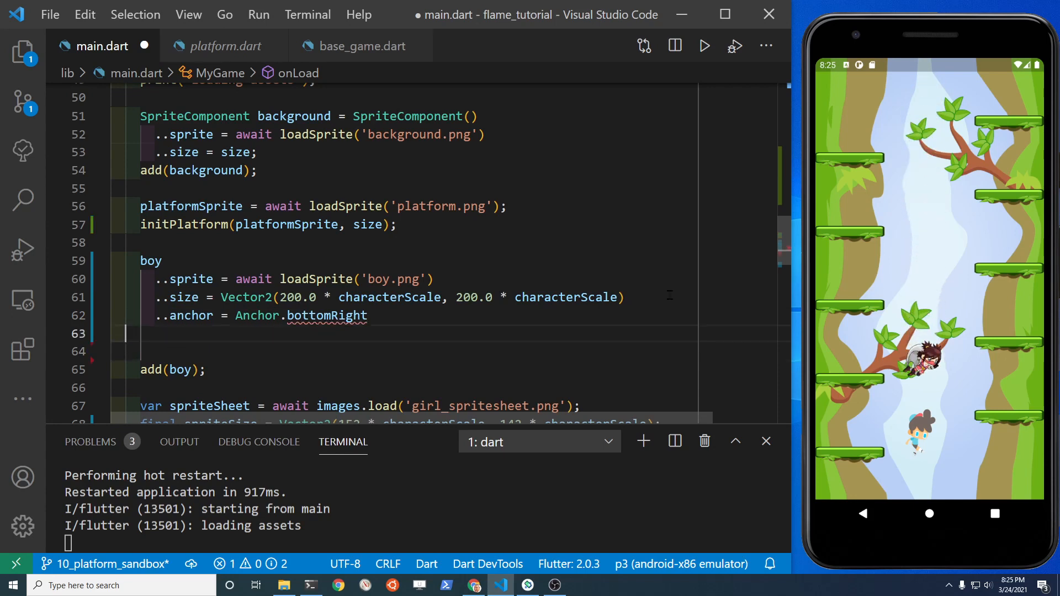
{"action": "type", "text": "P"}
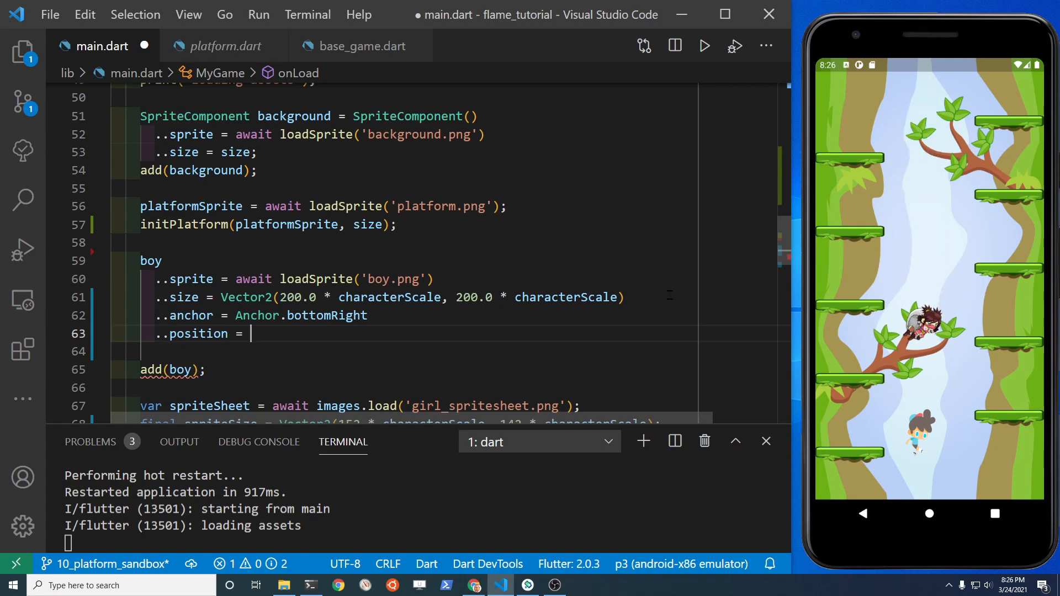
{"action": "type", "text": "Vector2(x, y"}
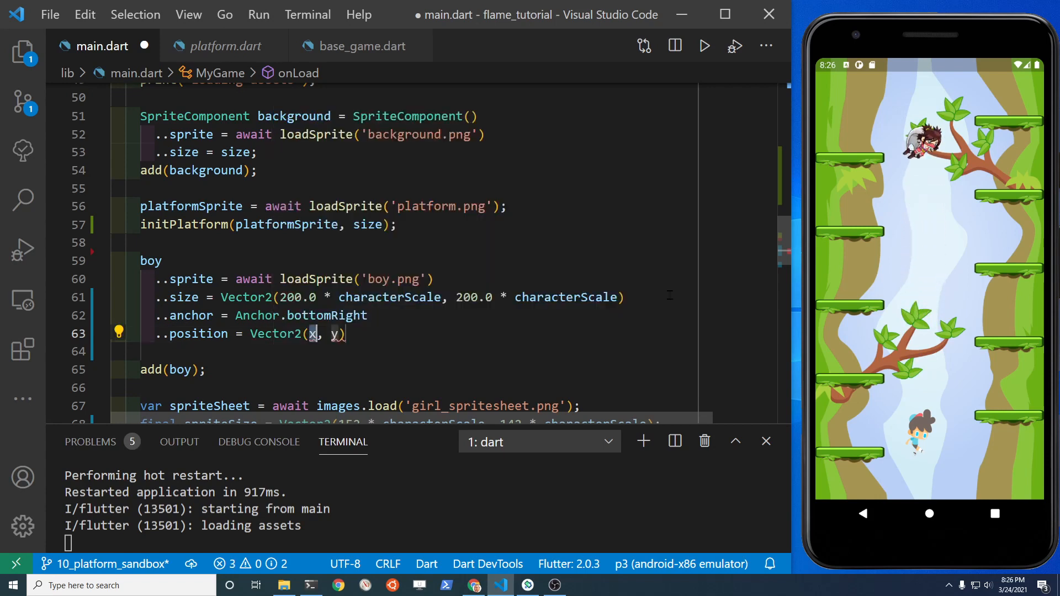
{"action": "type", "text": "size;"}
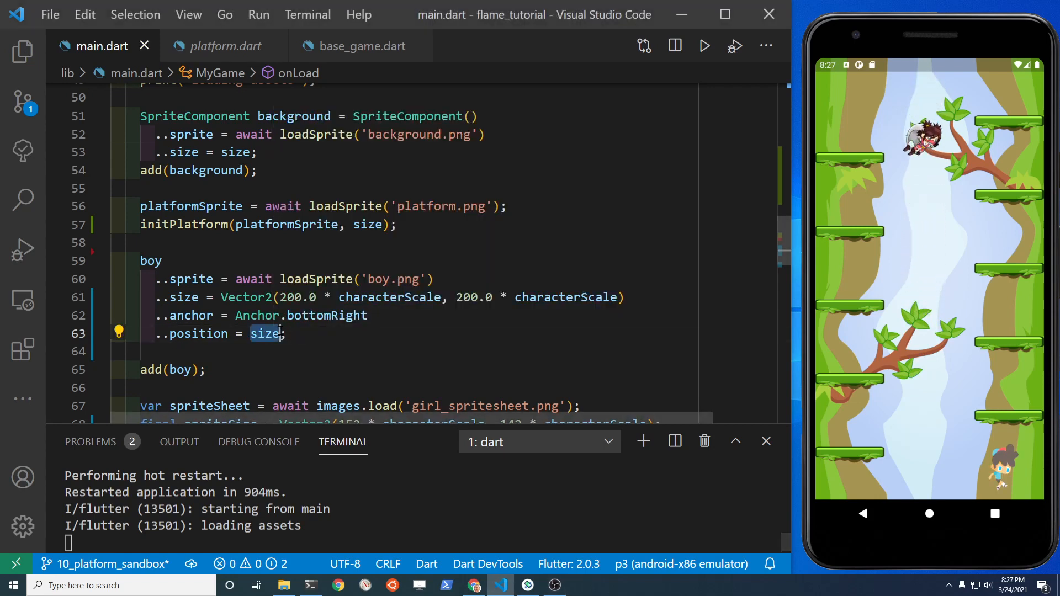